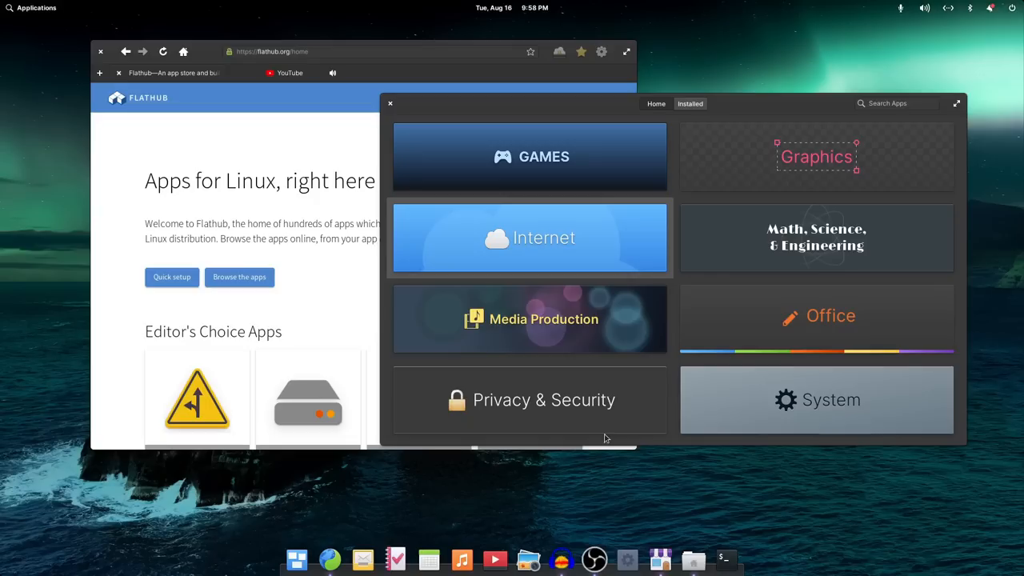
# - Bring up System Settings' Desktop appearance page with Default and Dark style choices
pyautogui.click(693, 559)
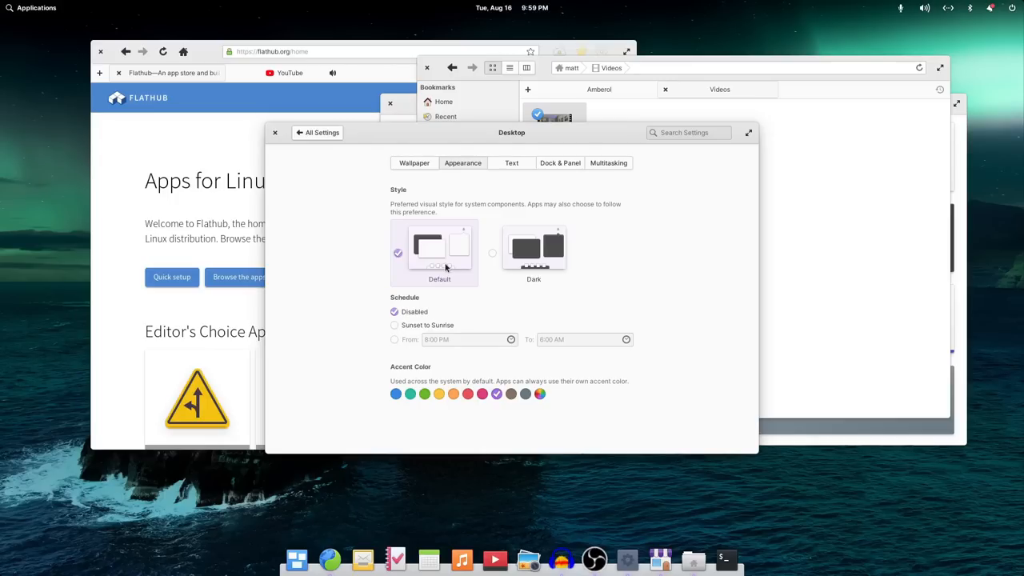
pyautogui.moveTo(472, 148)
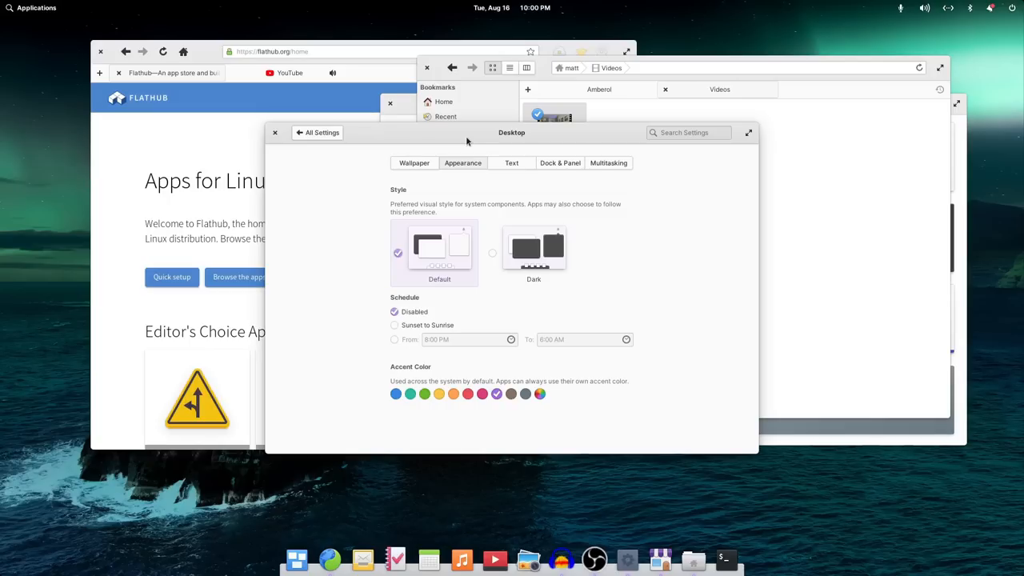
# - Apply the Dark system style and close System Settings
pyautogui.click(534, 249)
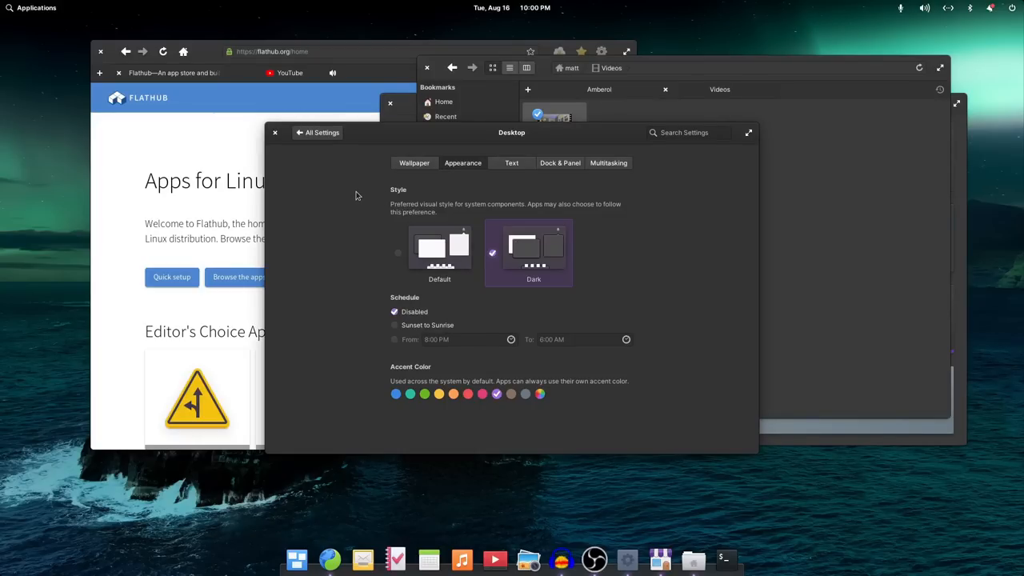
pyautogui.moveTo(333, 176)
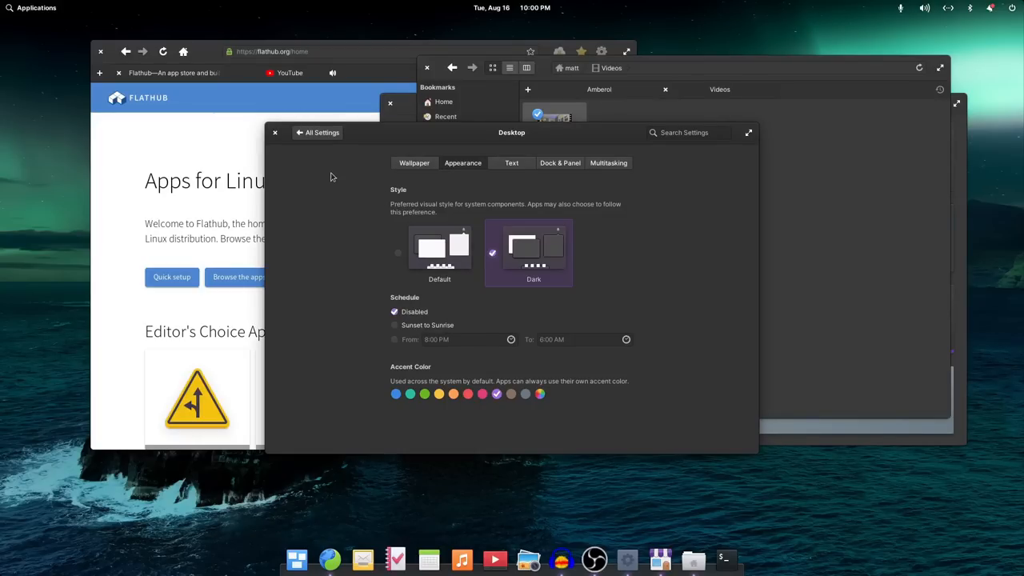
pyautogui.click(275, 131)
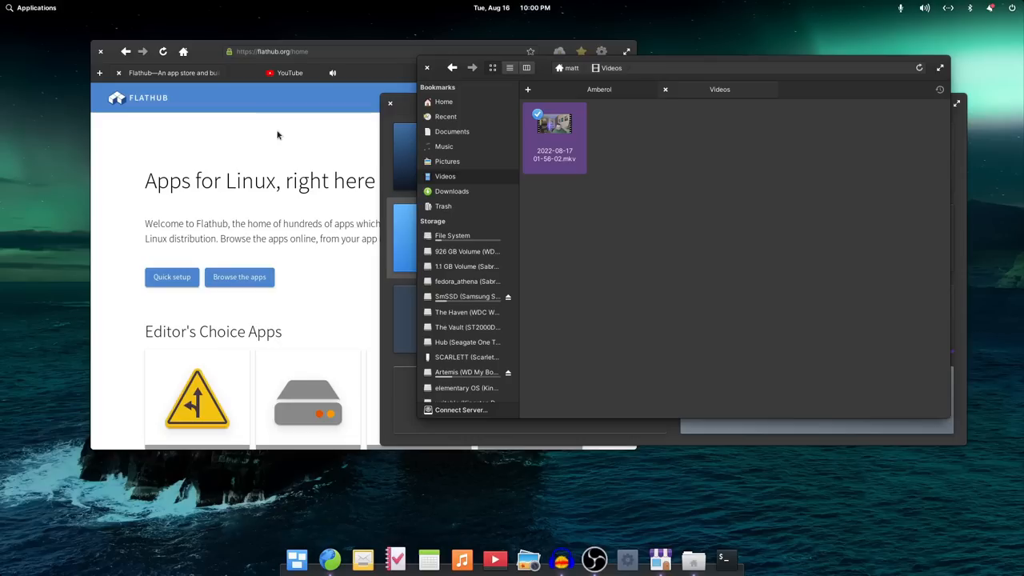
# - Look around the Videos folder in Files under the dark style
pyautogui.click(240, 277)
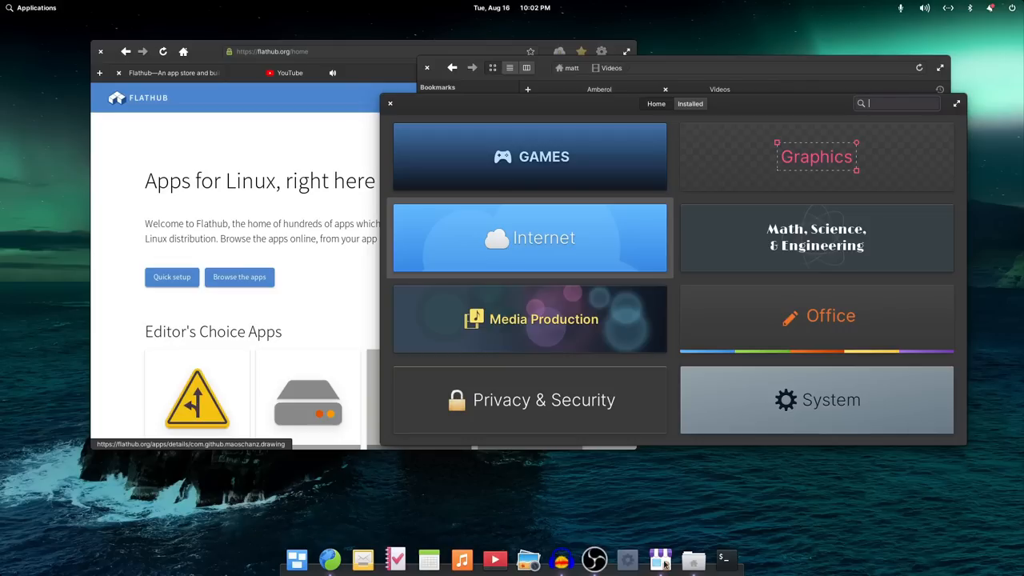
pyautogui.moveTo(719, 556)
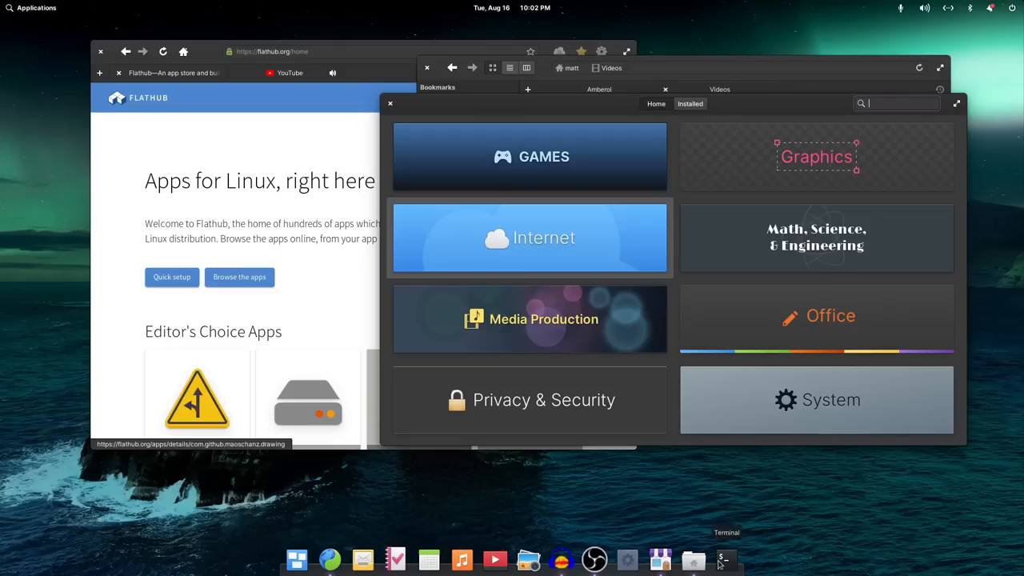
# - Run neofetch in a new Terminal window to show the system summary with ASCII logo
pyautogui.click(723, 558)
pyautogui.write('neofetch')
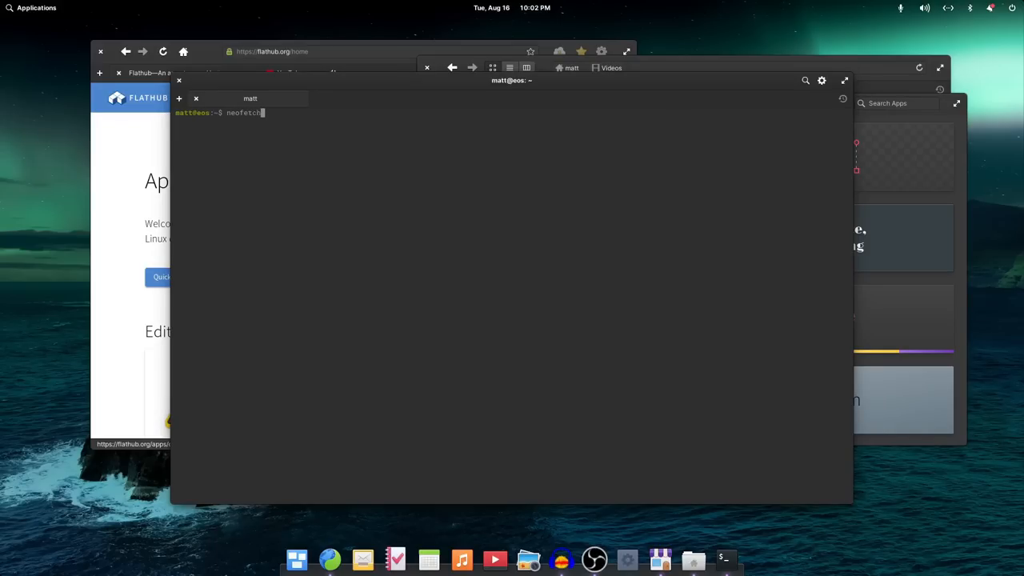
pyautogui.press('Return')
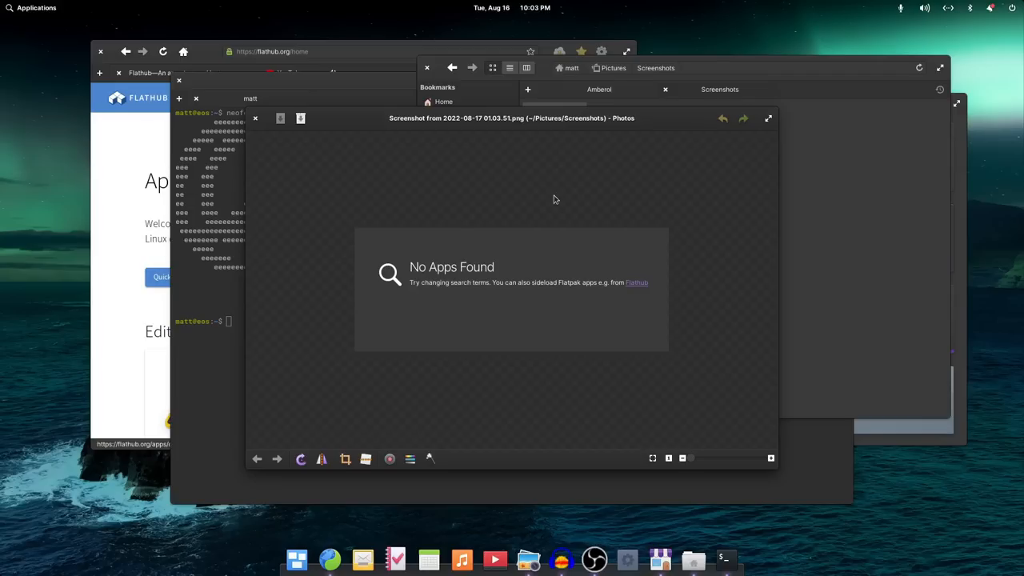
pyautogui.moveTo(431, 172)
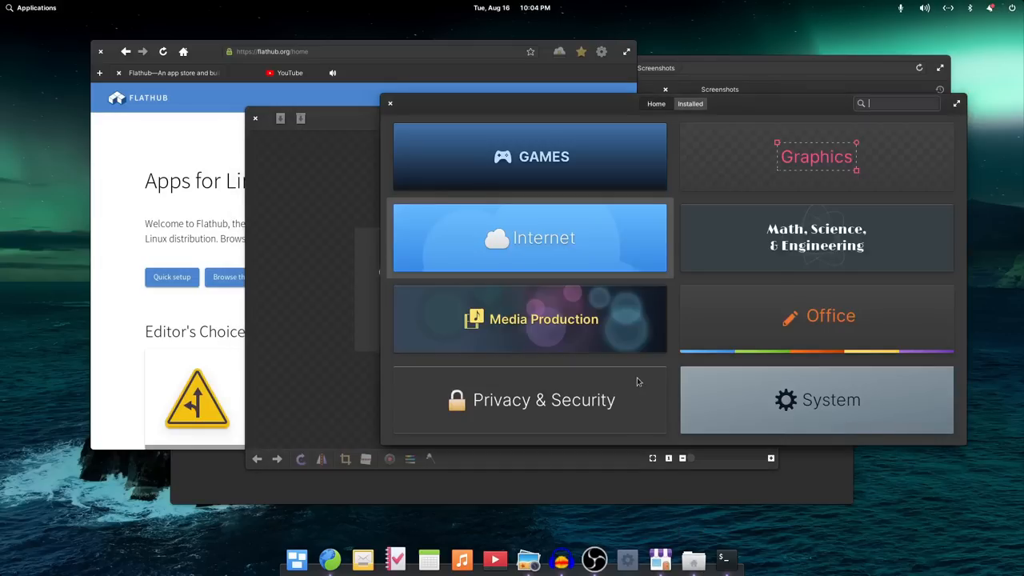
# - Review installed apps' update status, then search the store for 'firefox'
pyautogui.click(690, 103)
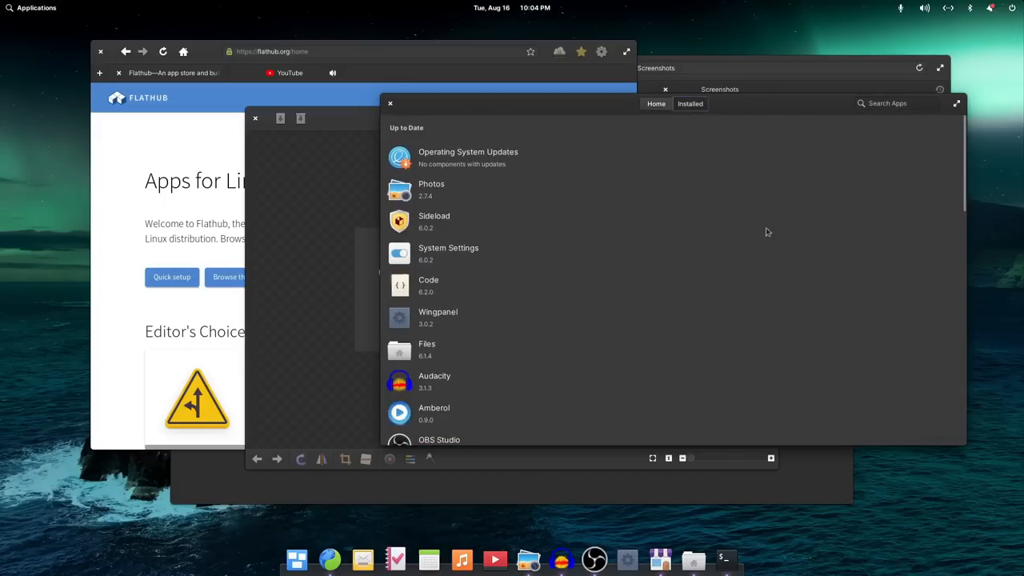
pyautogui.moveTo(394, 525)
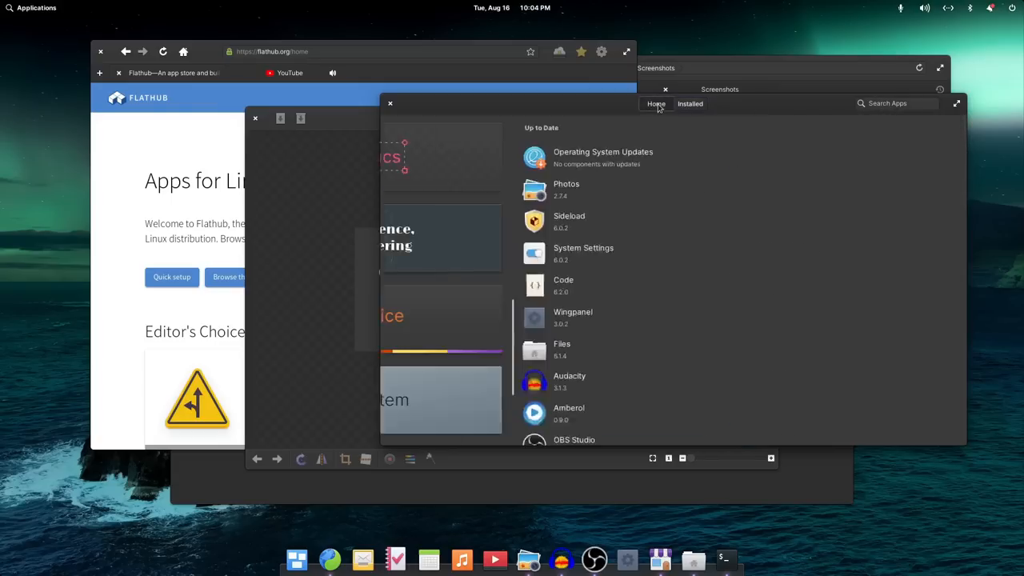
pyautogui.click(656, 103)
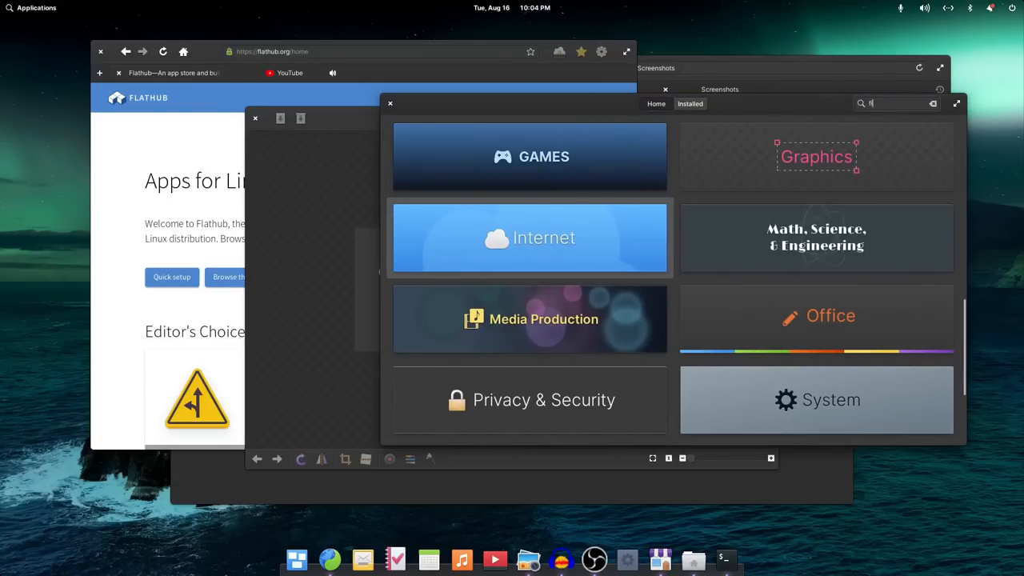
pyautogui.write('firefox')
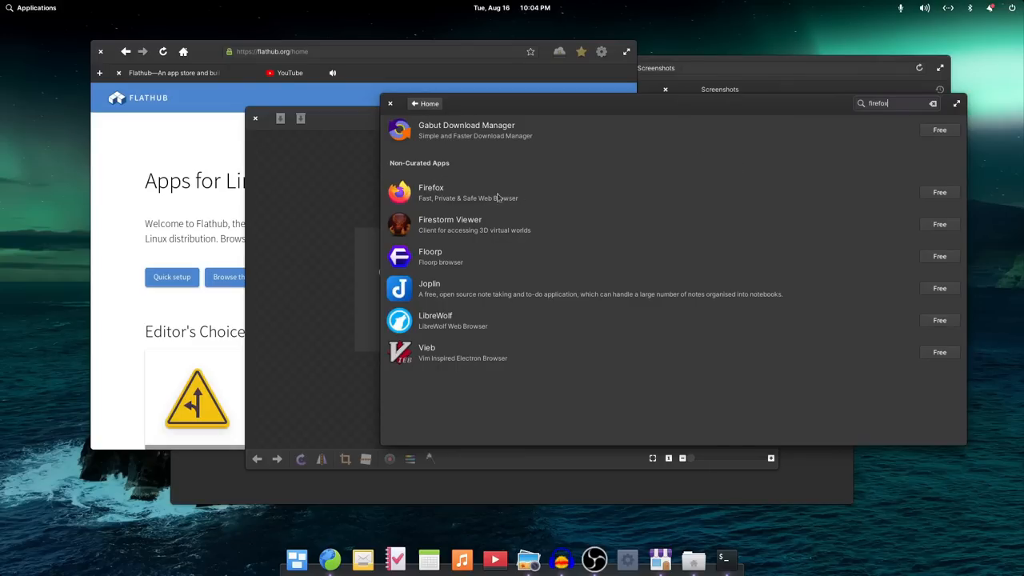
pyautogui.moveTo(462, 189)
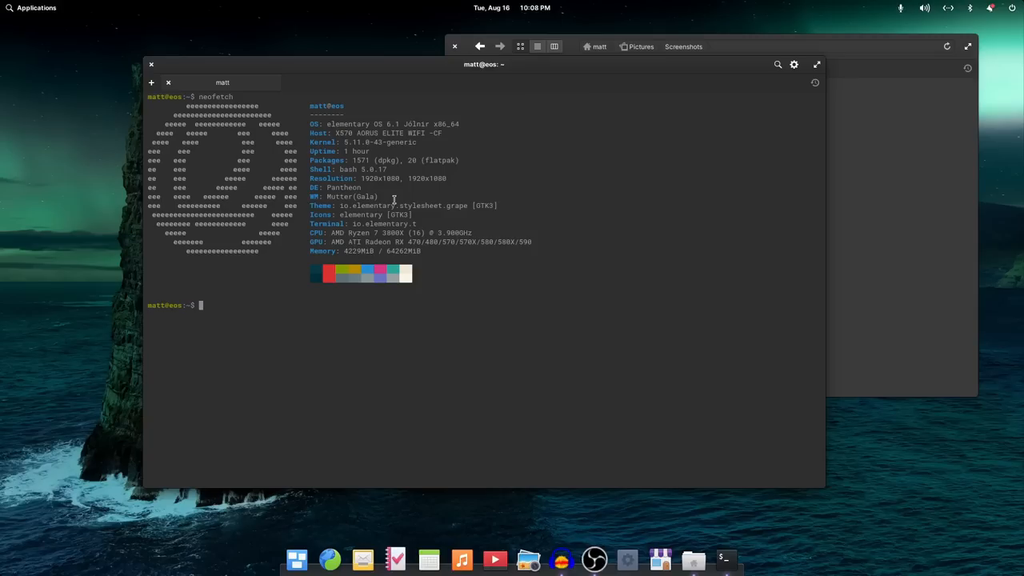
pyautogui.moveTo(693, 560)
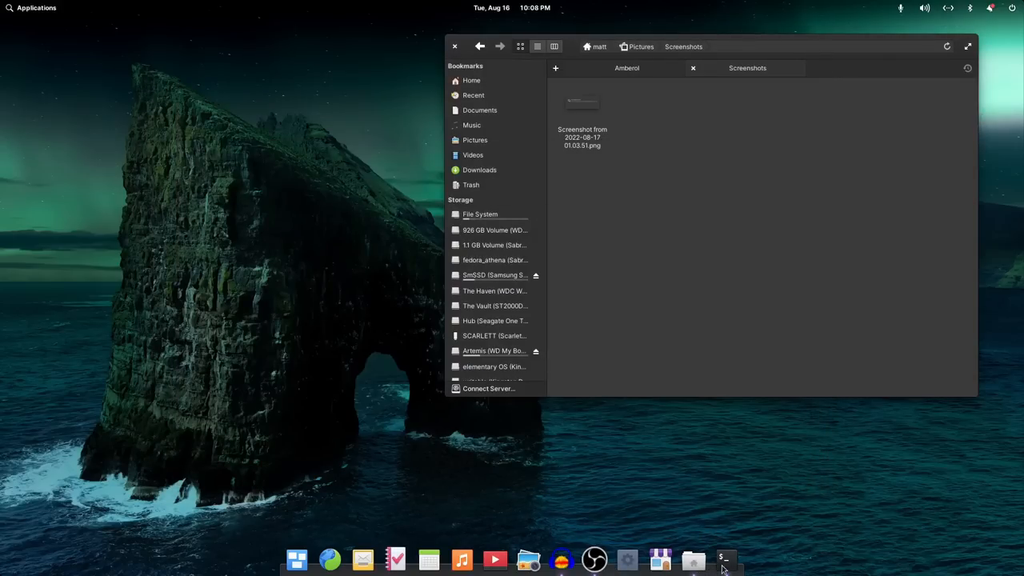
# - Switch between the Terminal and Files windows, leaving Terminal's neofetch summary in front
pyautogui.click(721, 558)
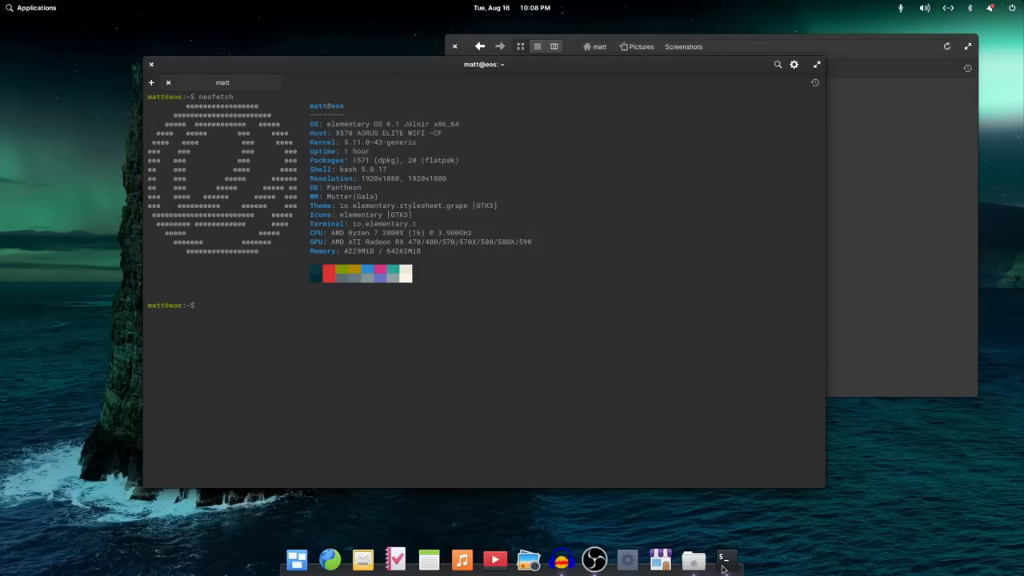
pyautogui.moveTo(723, 557)
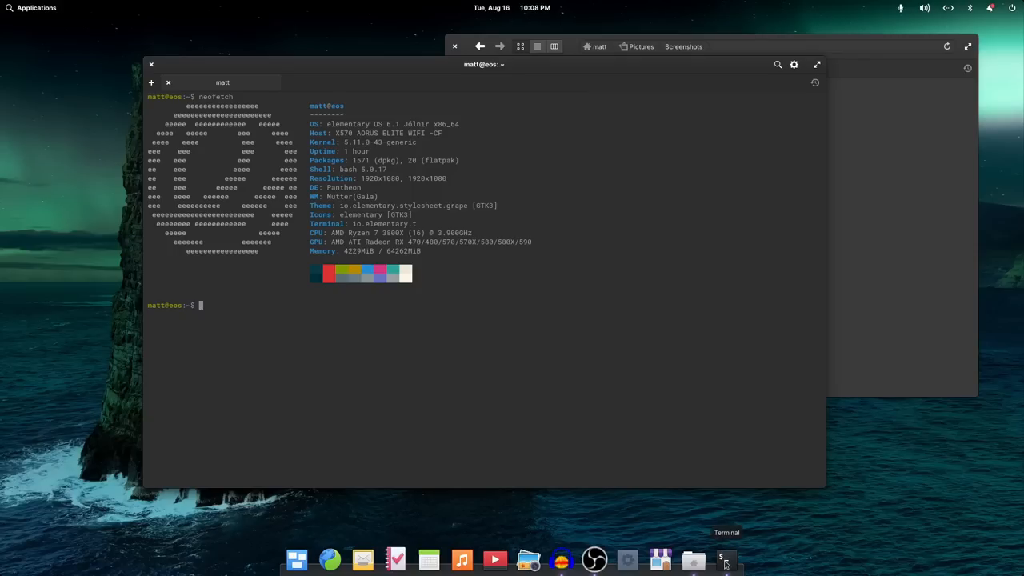
pyautogui.moveTo(323, 378)
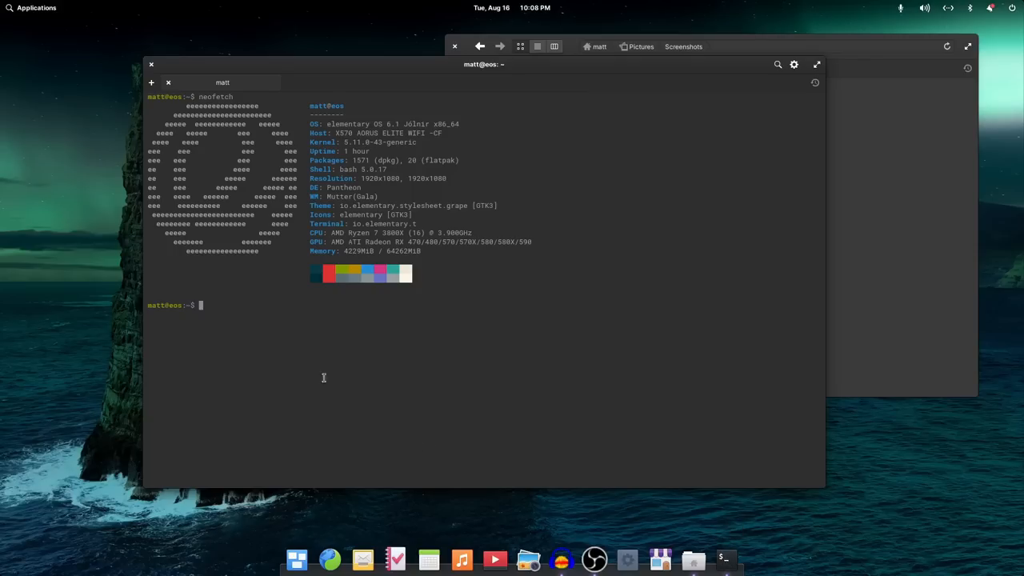
pyautogui.moveTo(806, 71)
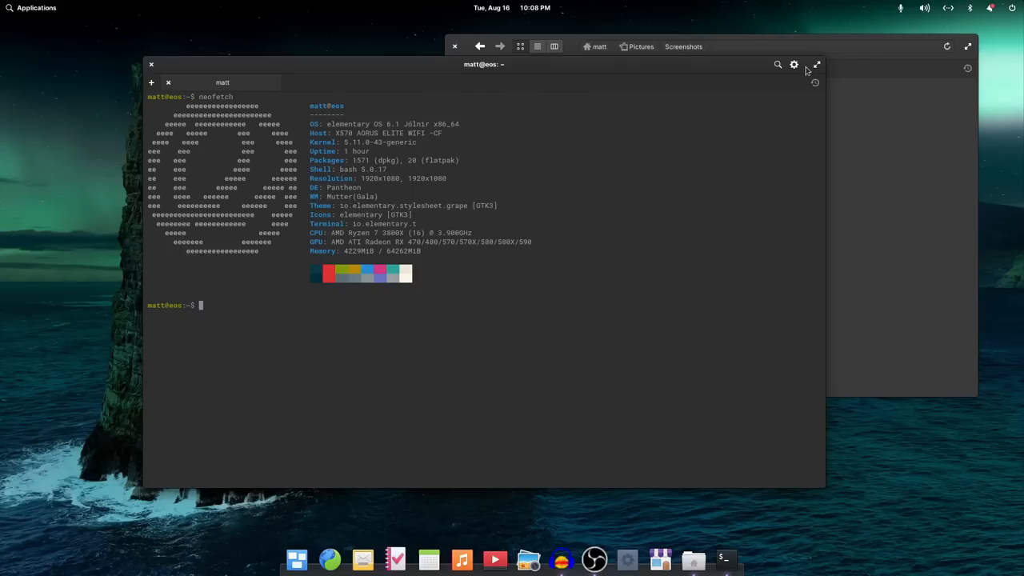
pyautogui.click(816, 64)
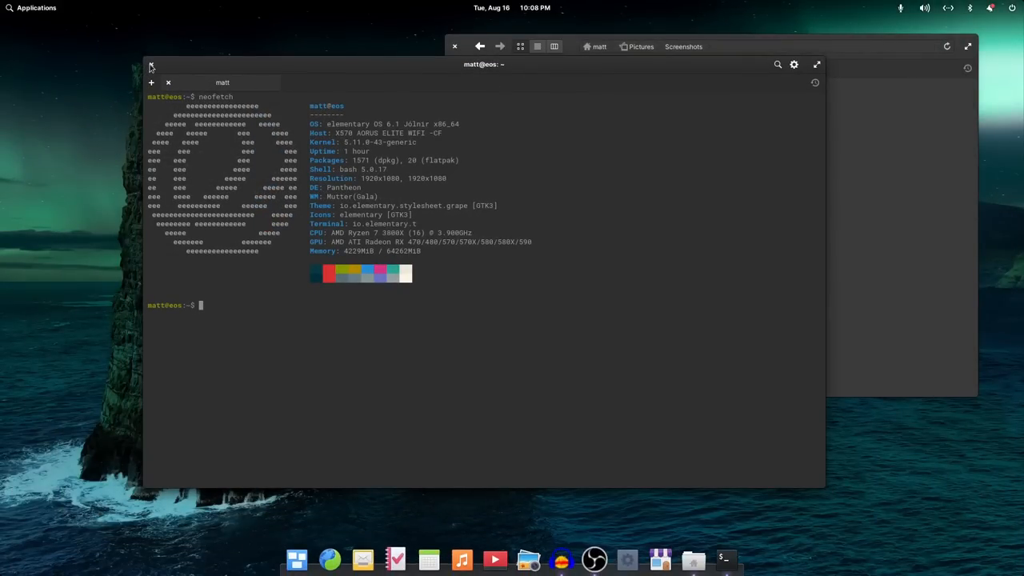
pyautogui.moveTo(323, 173)
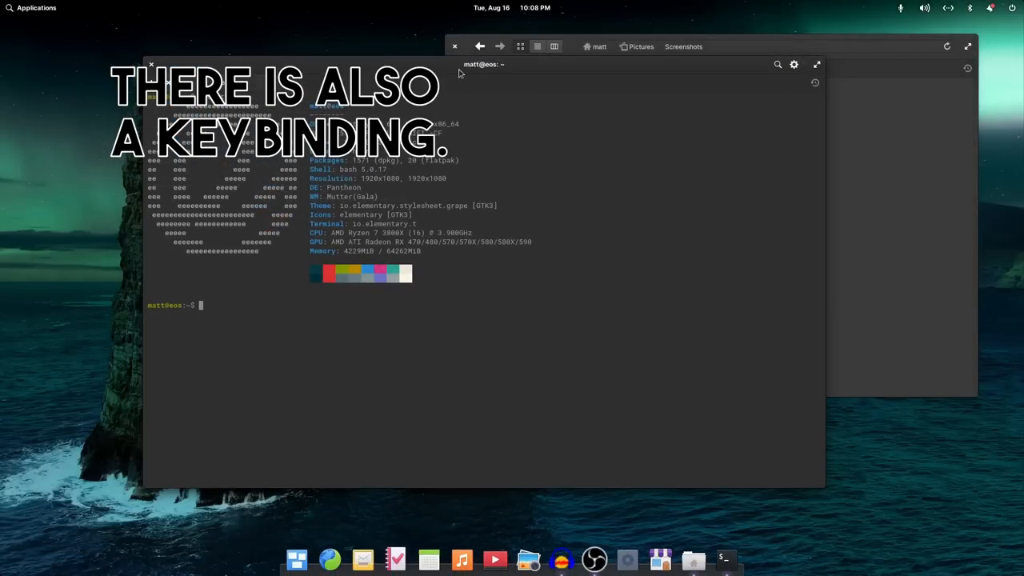
pyautogui.moveTo(662, 558)
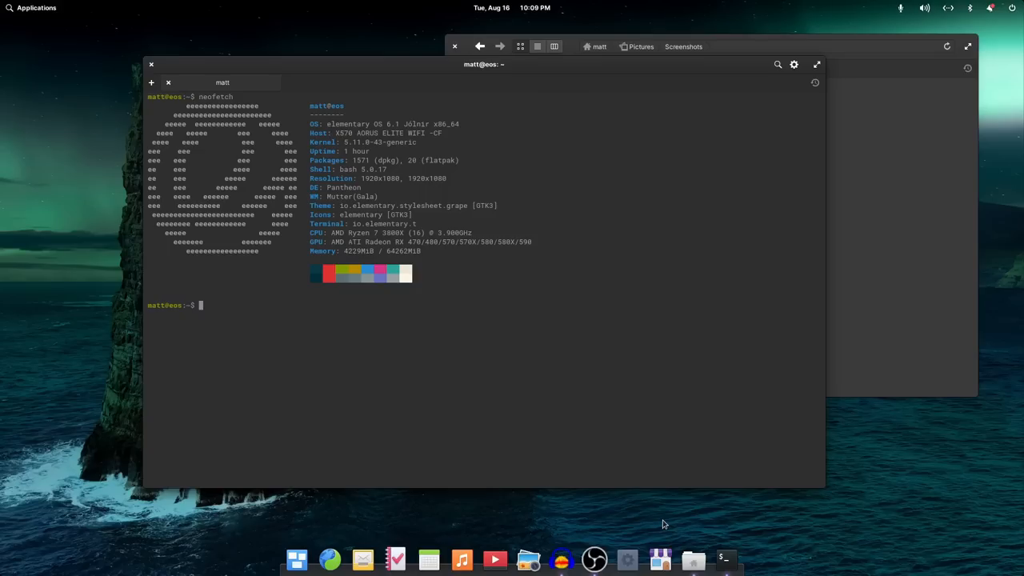
pyautogui.moveTo(331, 283)
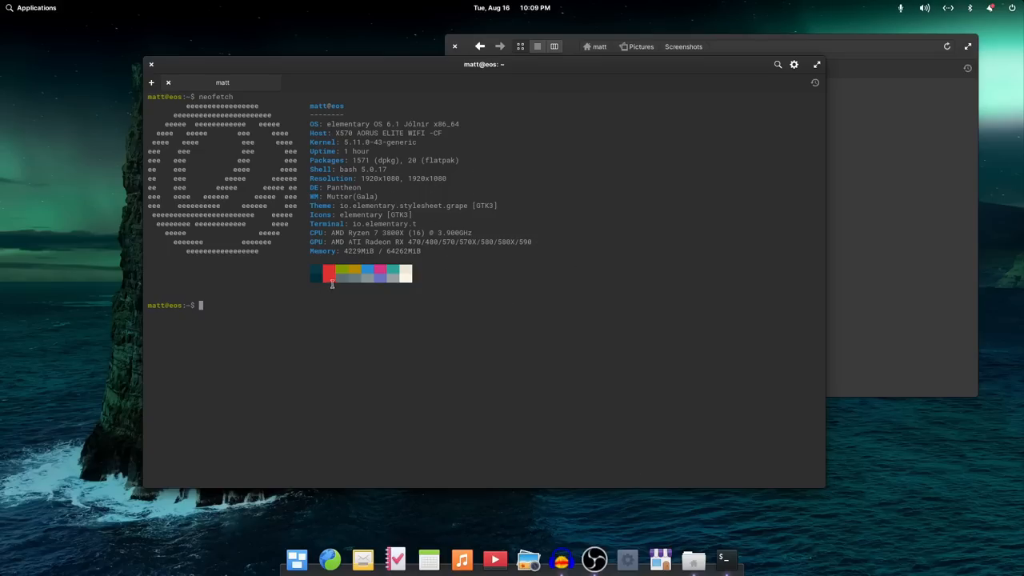
pyautogui.moveTo(908, 91)
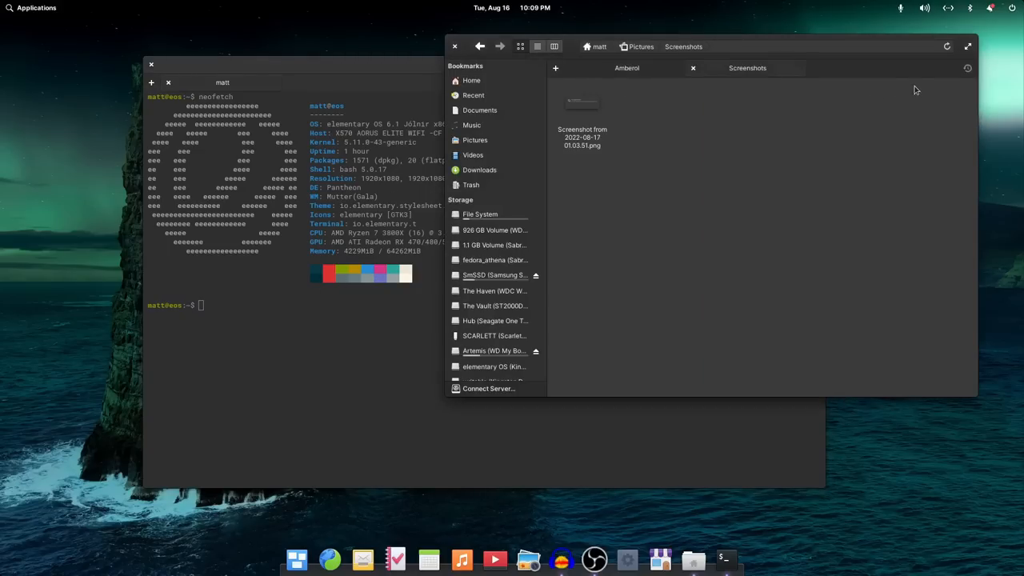
pyautogui.moveTo(672, 455)
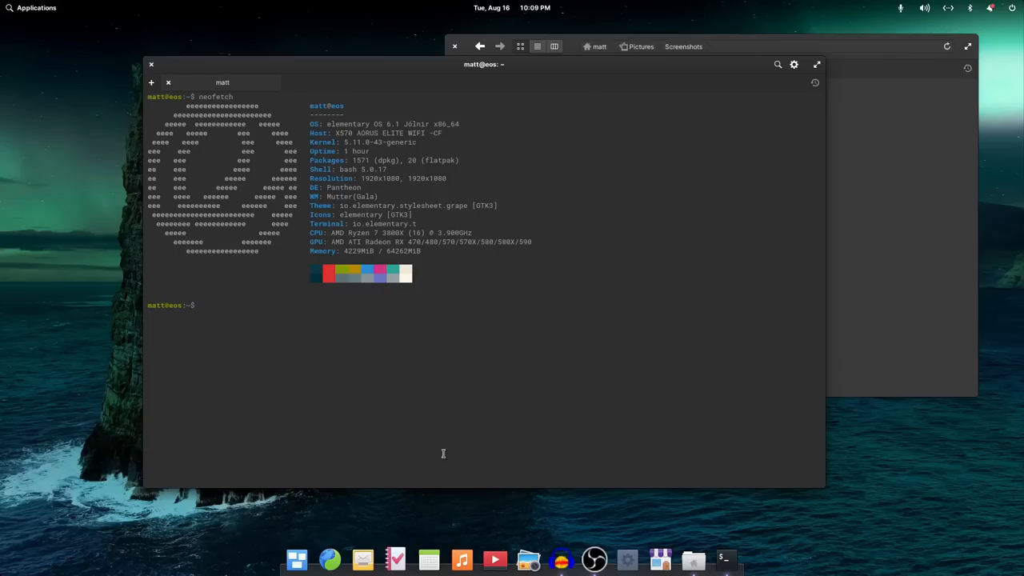
pyautogui.moveTo(724, 557)
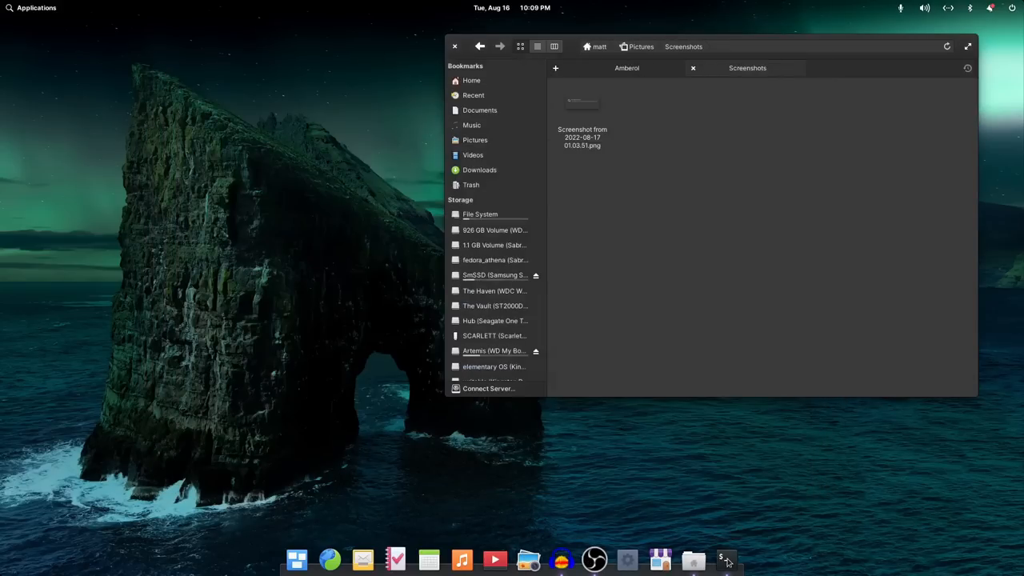
pyautogui.click(723, 557)
pyautogui.write('neofetch')
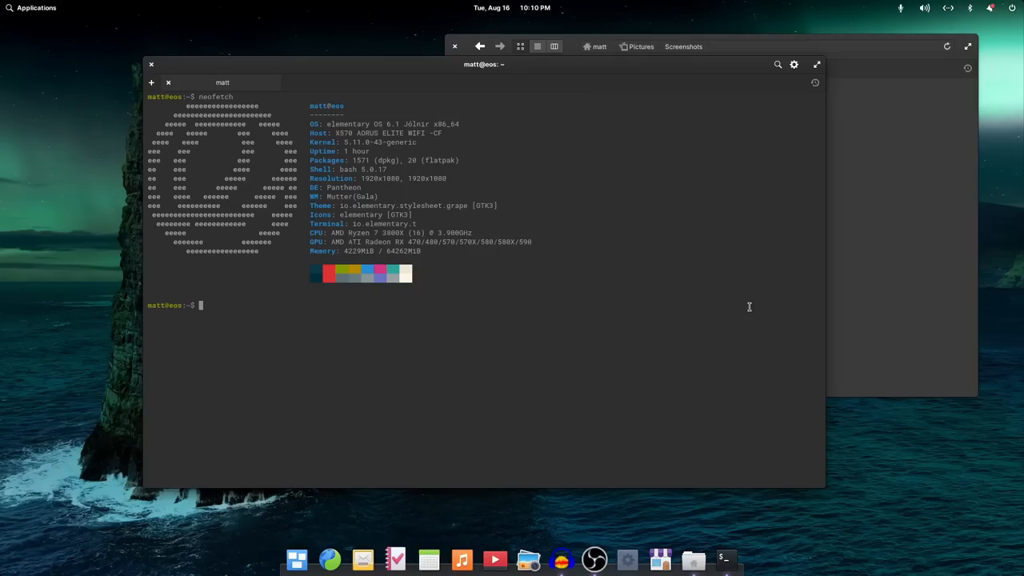
pyautogui.moveTo(474, 288)
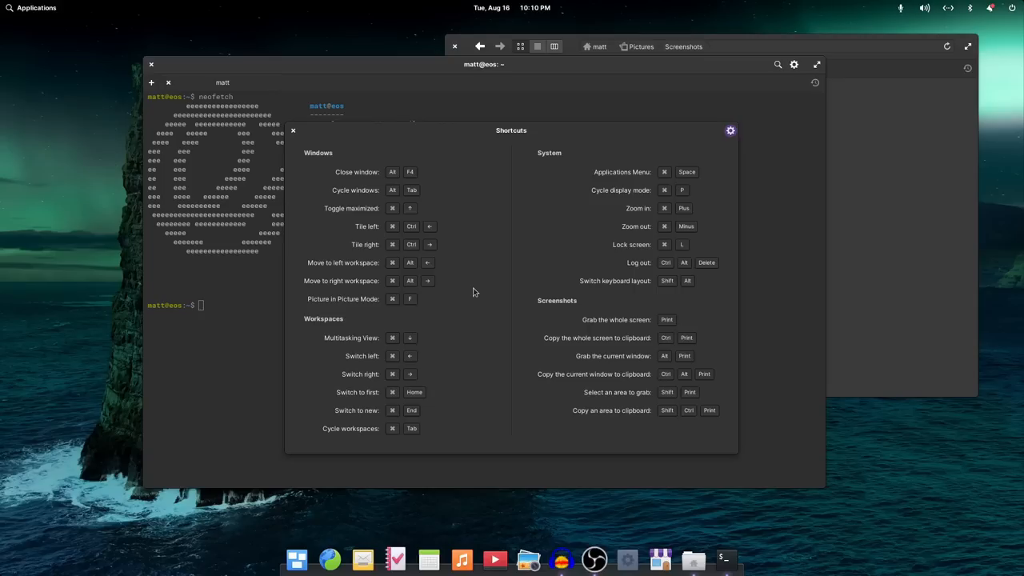
pyautogui.moveTo(294, 134)
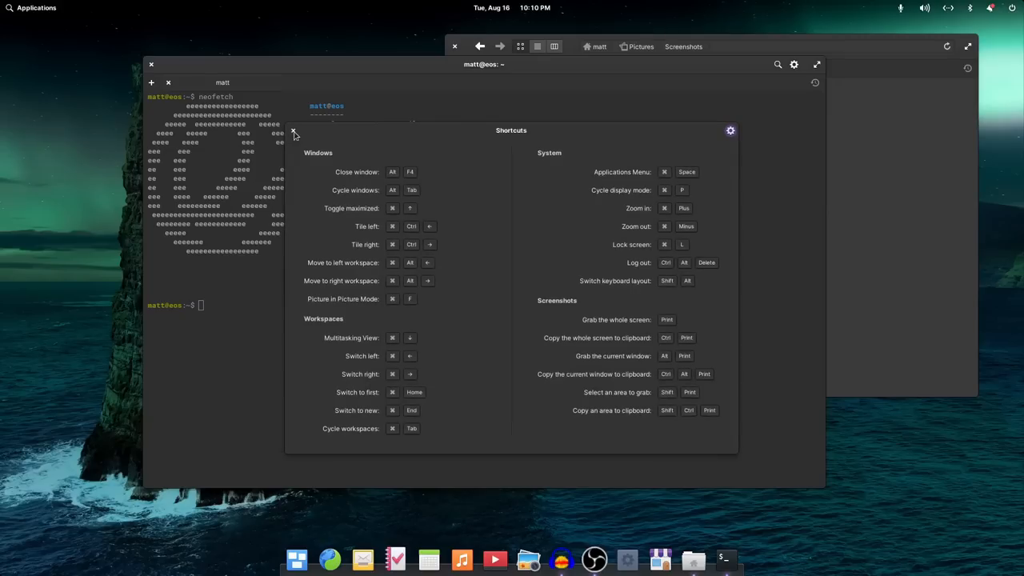
pyautogui.moveTo(23, 26)
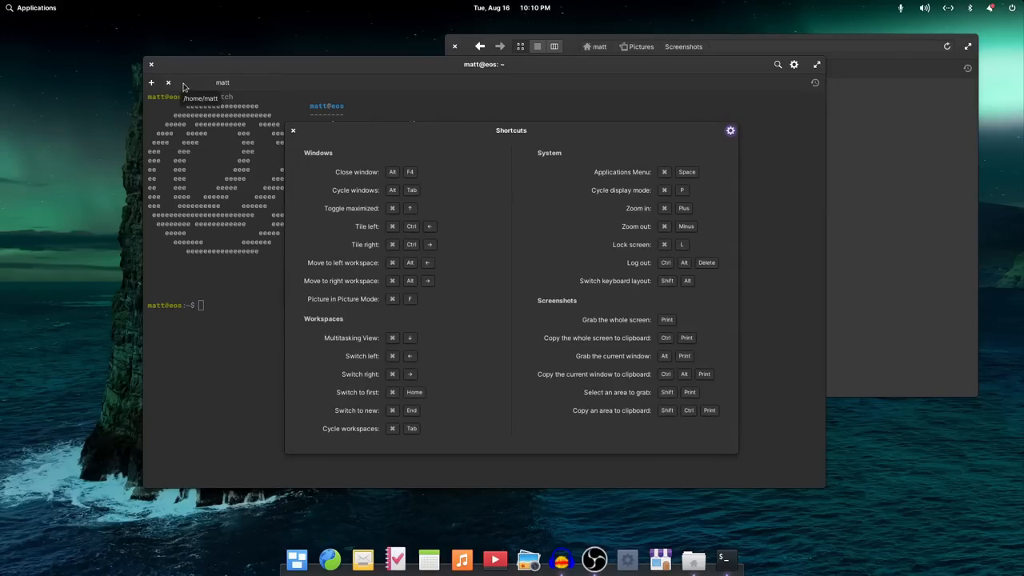
# - Show the keyboard shortcuts overview for windows, workspaces and screenshots
pyautogui.click(35, 6)
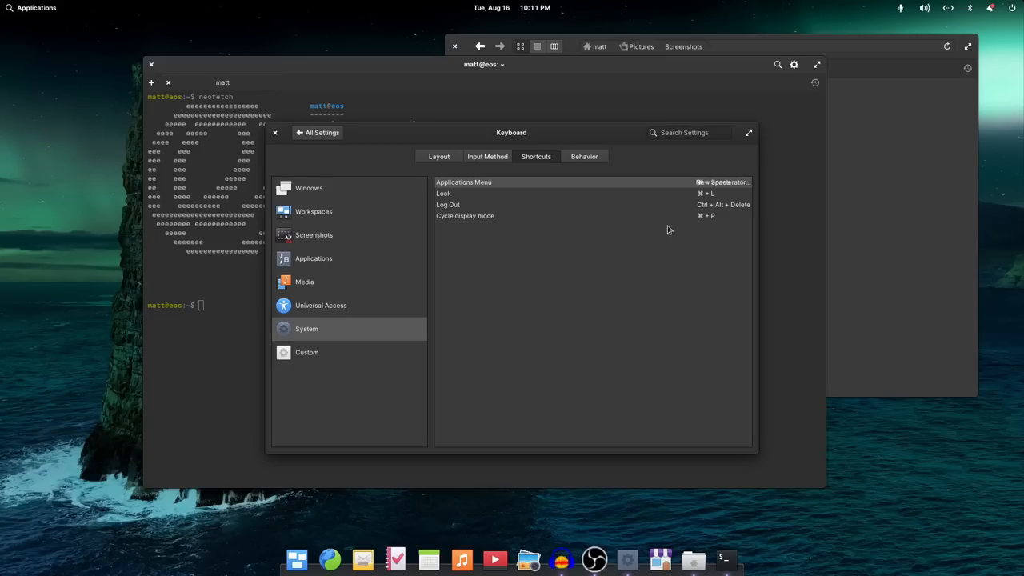
pyautogui.moveTo(698, 204)
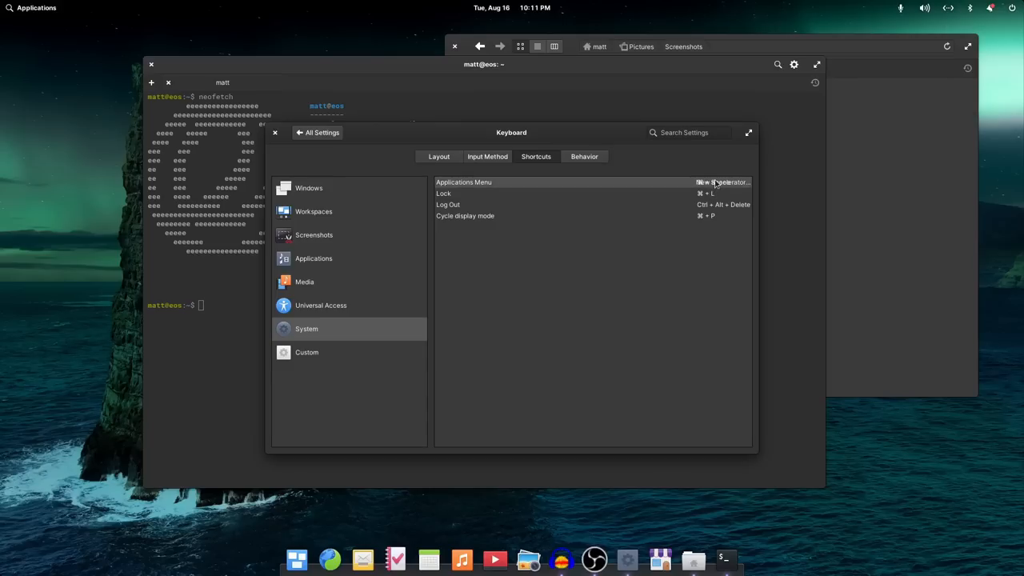
pyautogui.moveTo(732, 195)
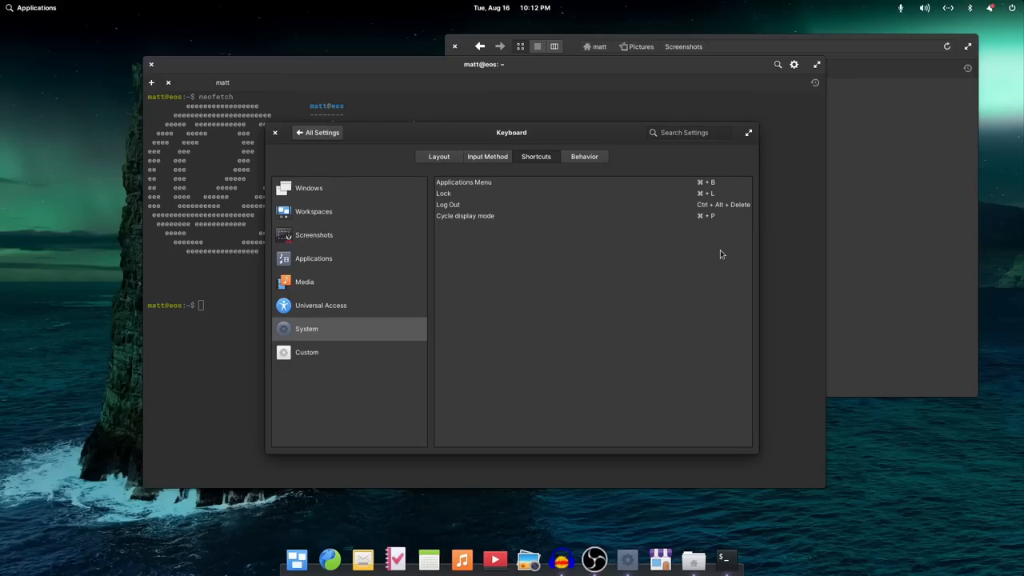
# - Reassign the Applications Menu shortcut to ⌘ + Space in Keyboard settings
pyautogui.click(32, 7)
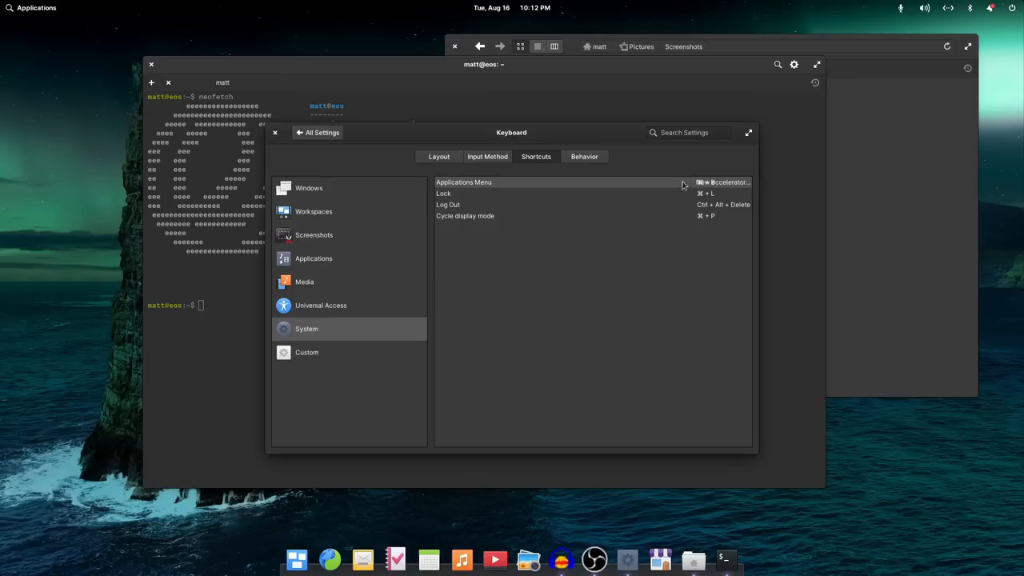
pyautogui.moveTo(671, 197)
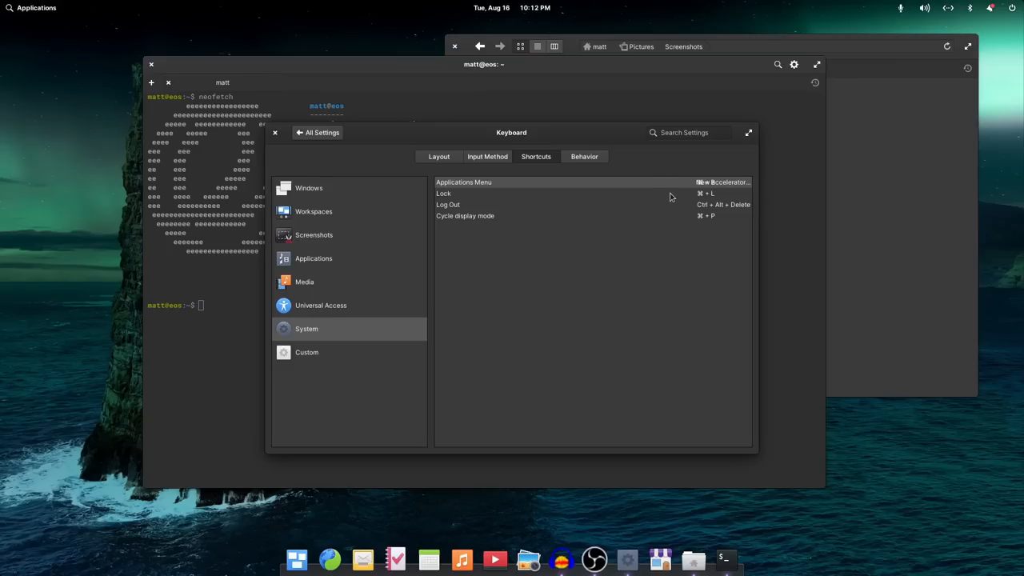
pyautogui.moveTo(695, 195)
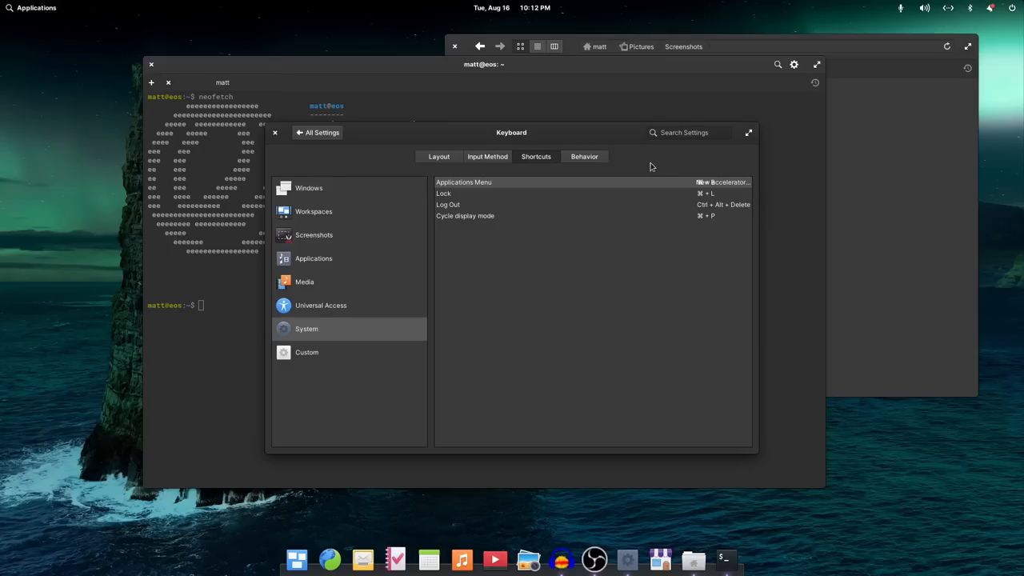
pyautogui.moveTo(662, 178)
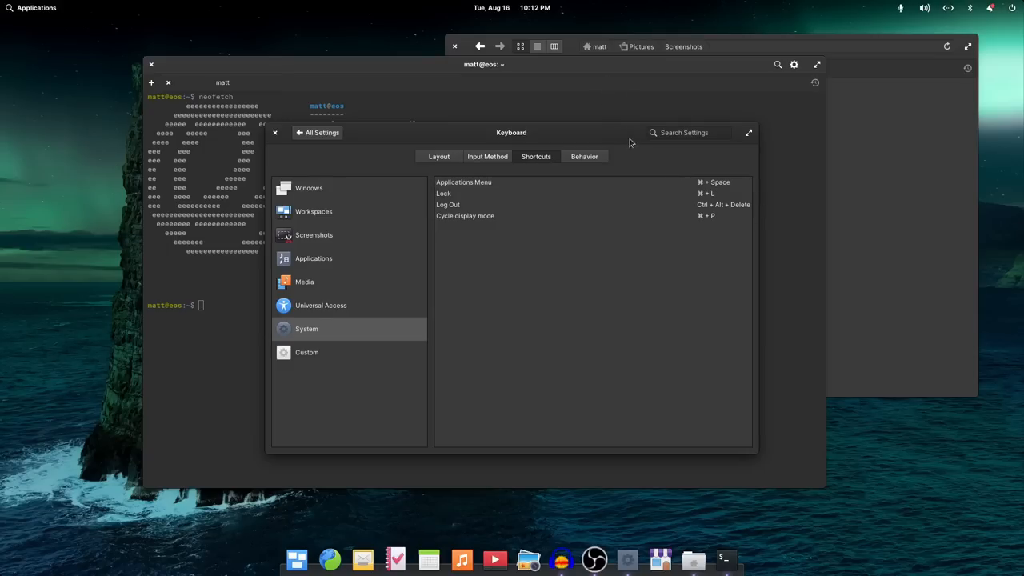
# - Maximize the Keyboard settings window to fill the screen
pyautogui.click(749, 131)
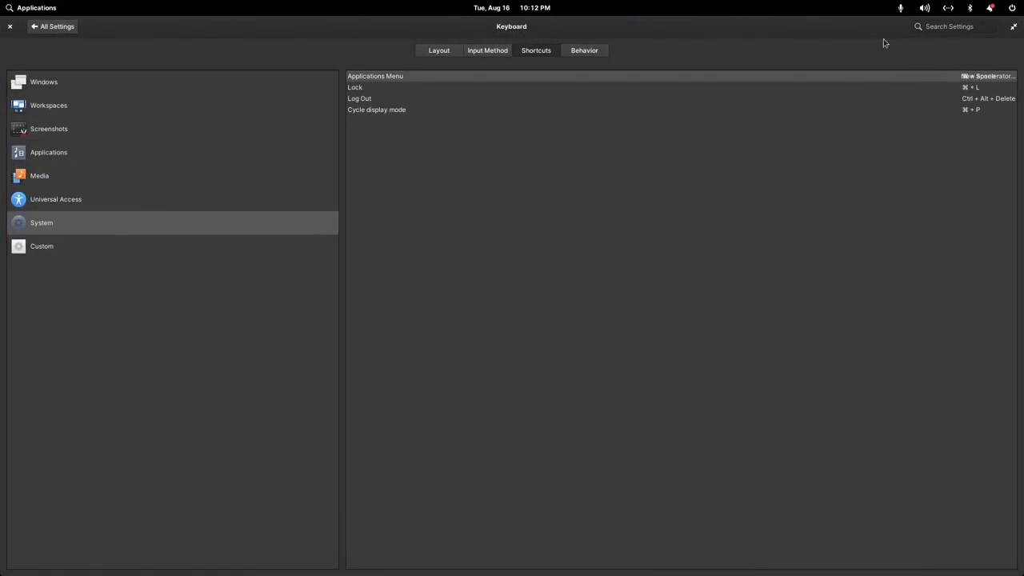
pyautogui.moveTo(826, 51)
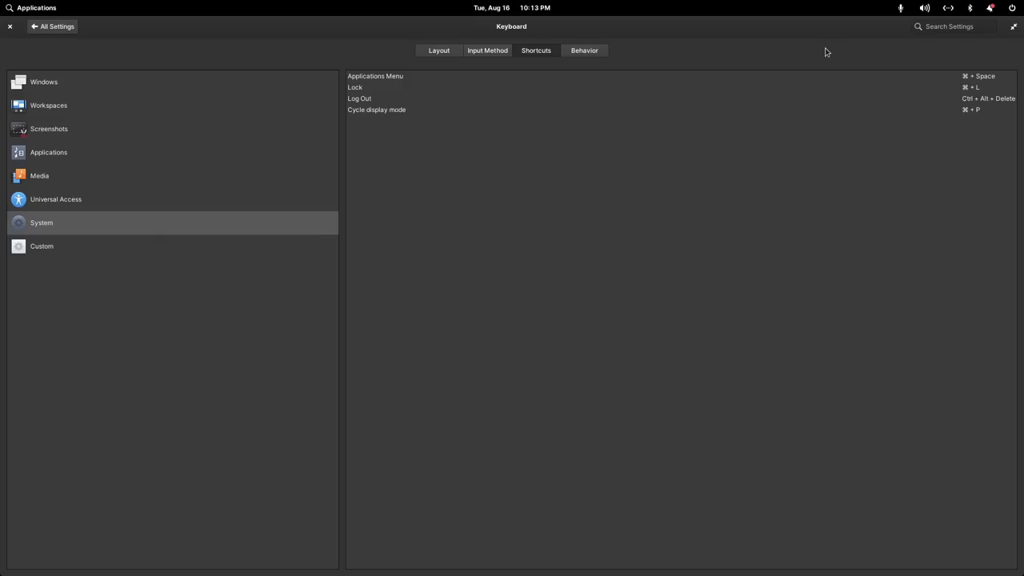
pyautogui.moveTo(803, 54)
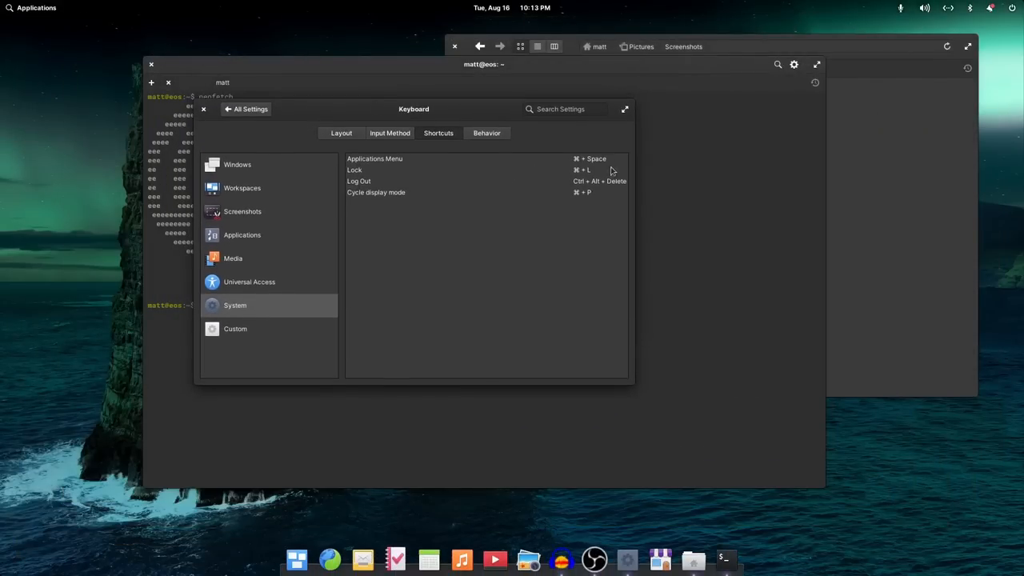
pyautogui.moveTo(576, 184)
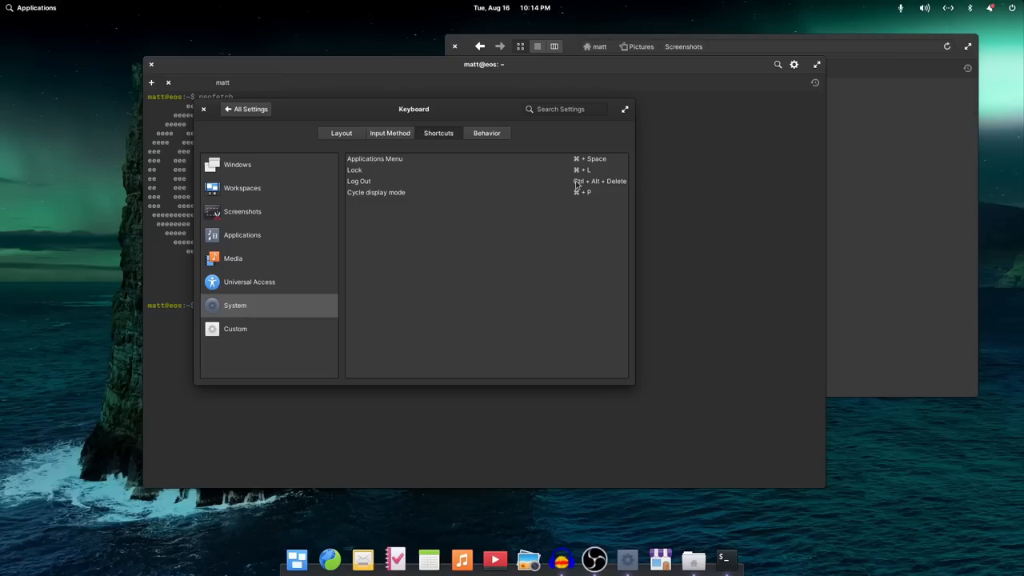
pyautogui.moveTo(963, 51)
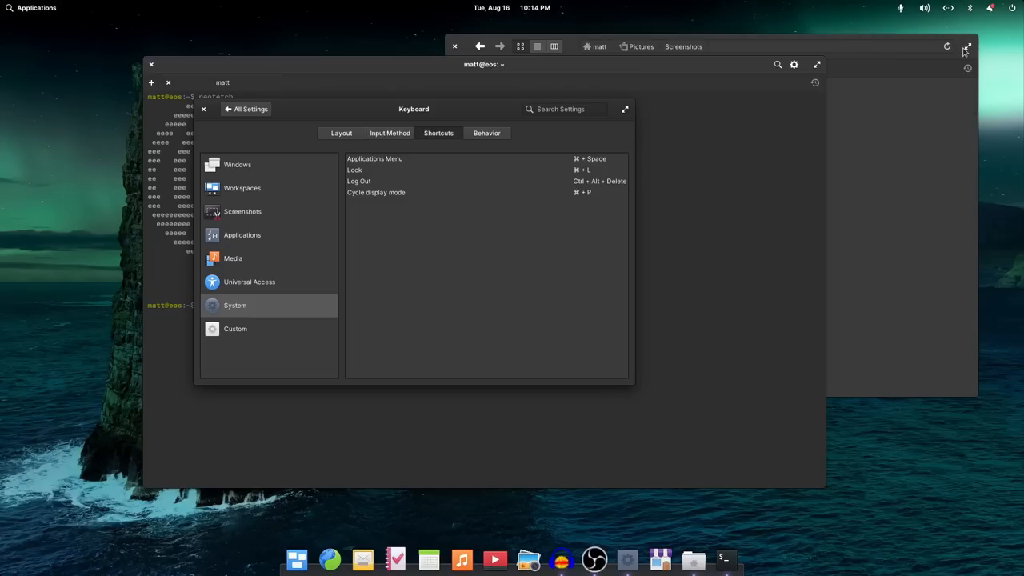
pyautogui.moveTo(952, 9)
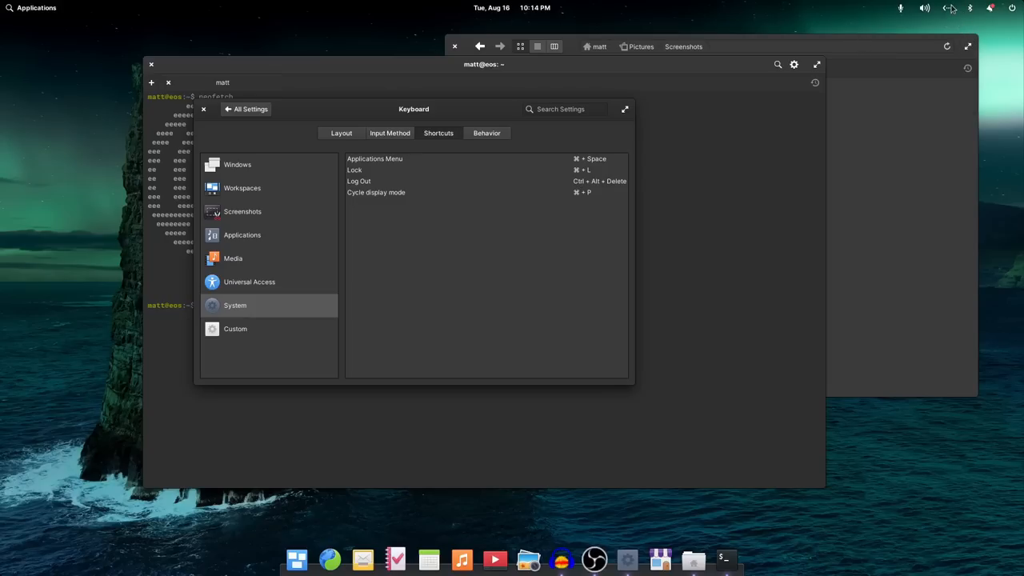
pyautogui.click(950, 6)
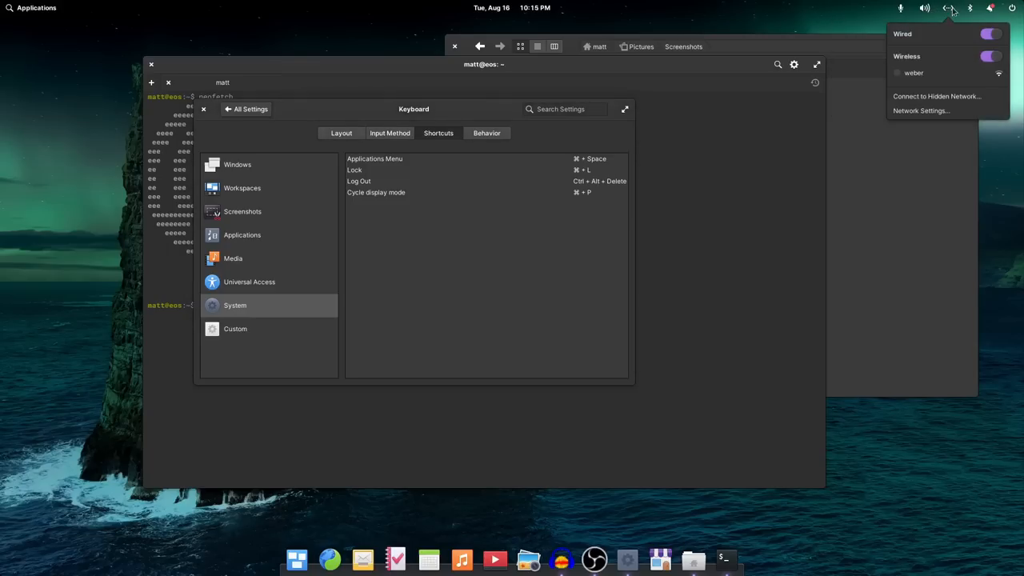
pyautogui.click(988, 8)
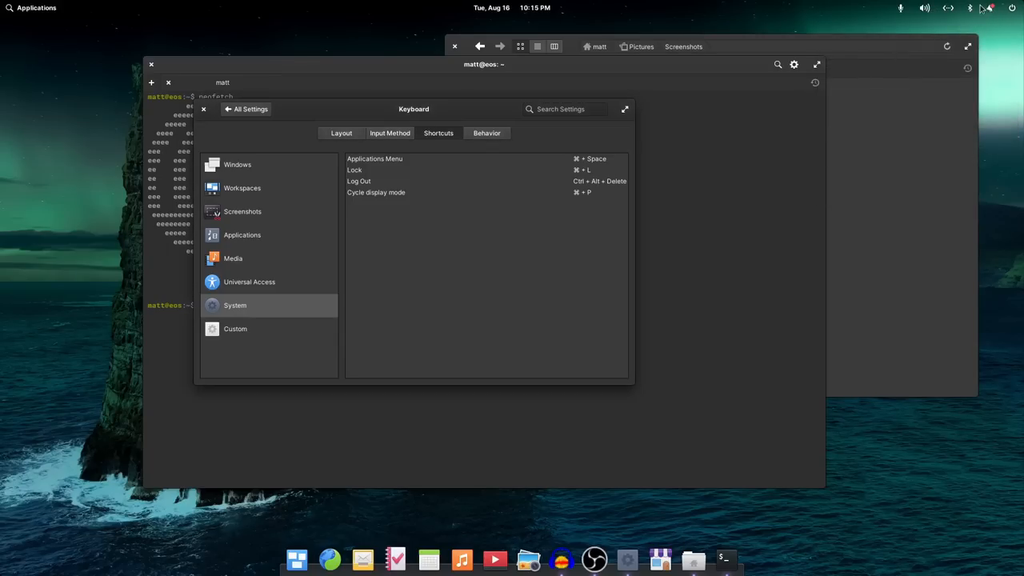
pyautogui.click(949, 8)
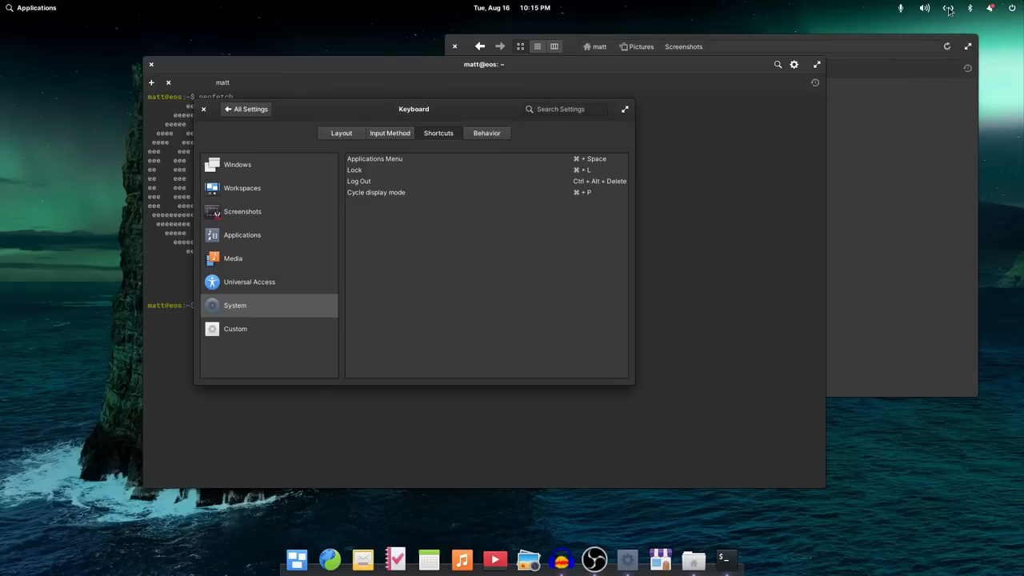
pyautogui.moveTo(949, 8)
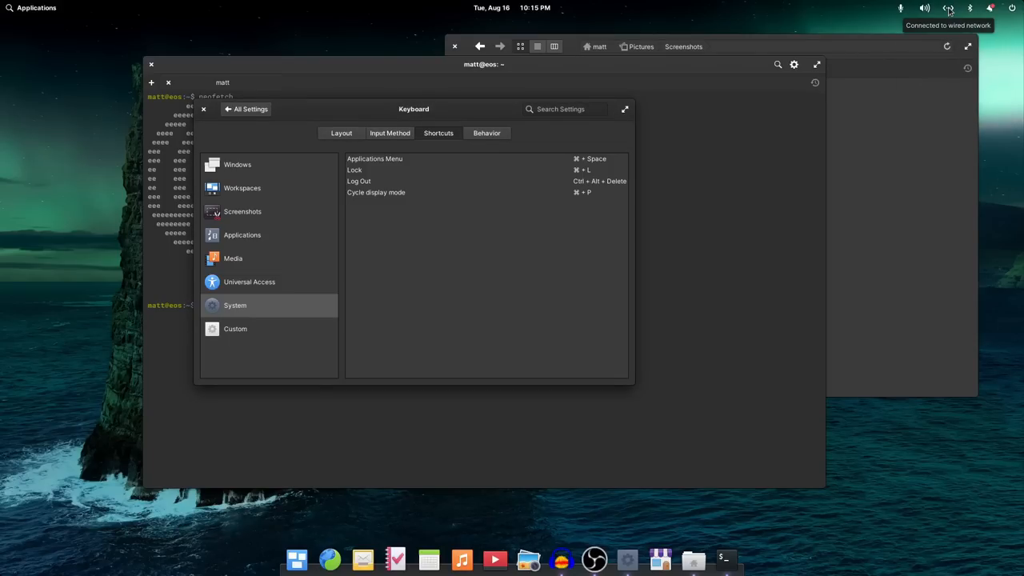
pyautogui.click(947, 8)
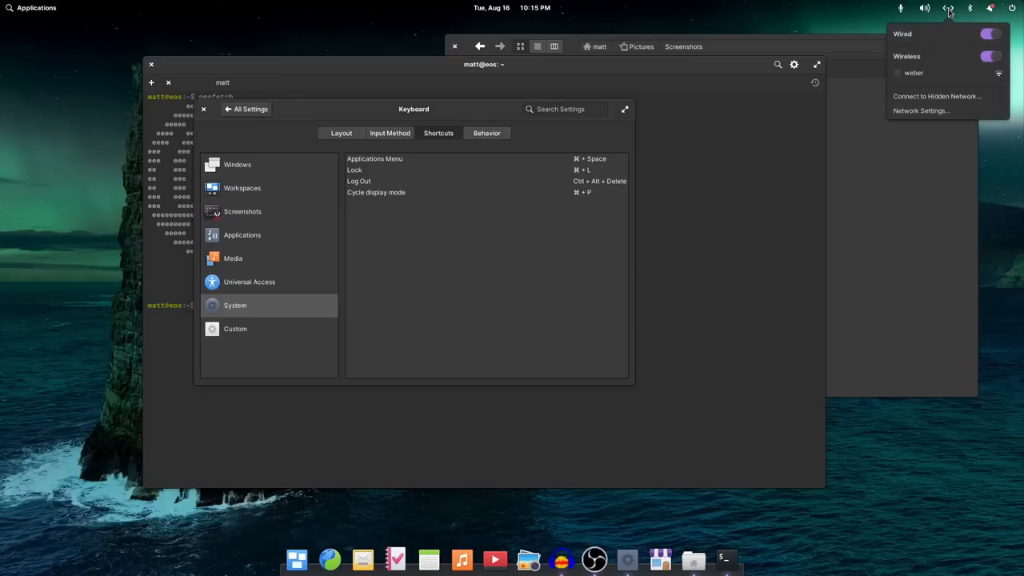
pyautogui.click(925, 8)
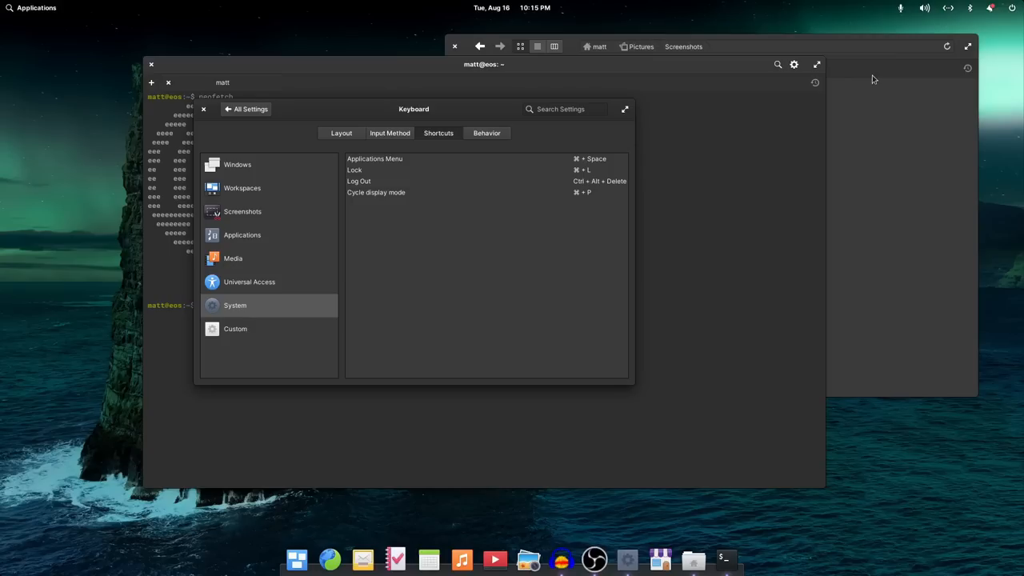
pyautogui.moveTo(472, 400)
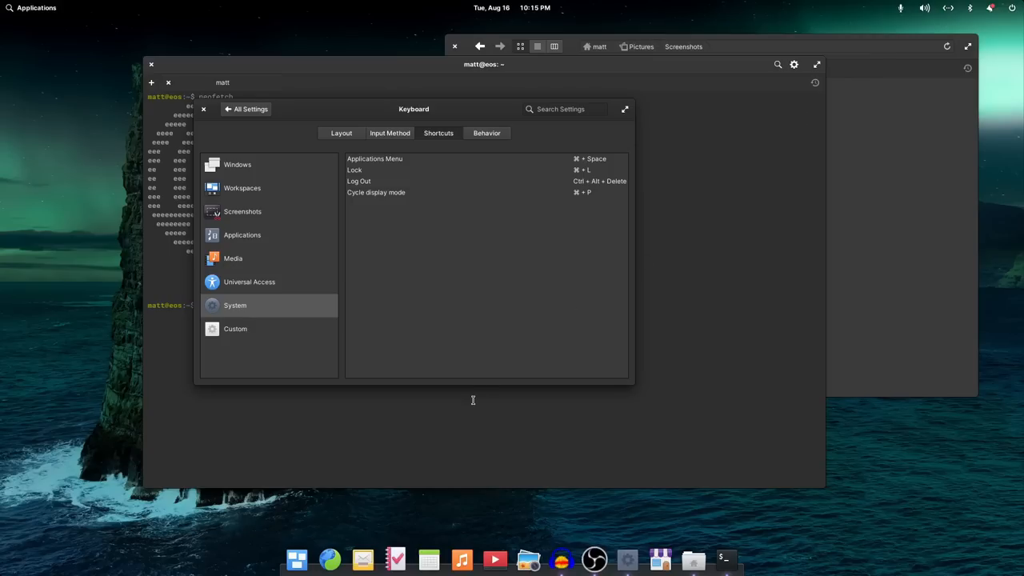
# - Launch Music and Tasks from the dock, showing the empty Personal task list
pyautogui.click(461, 560)
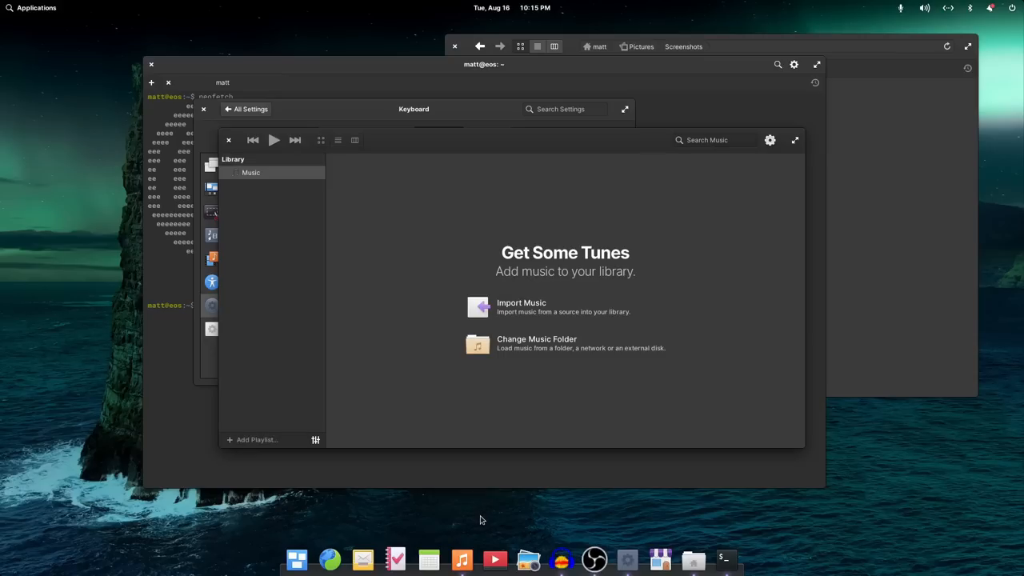
pyautogui.click(395, 559)
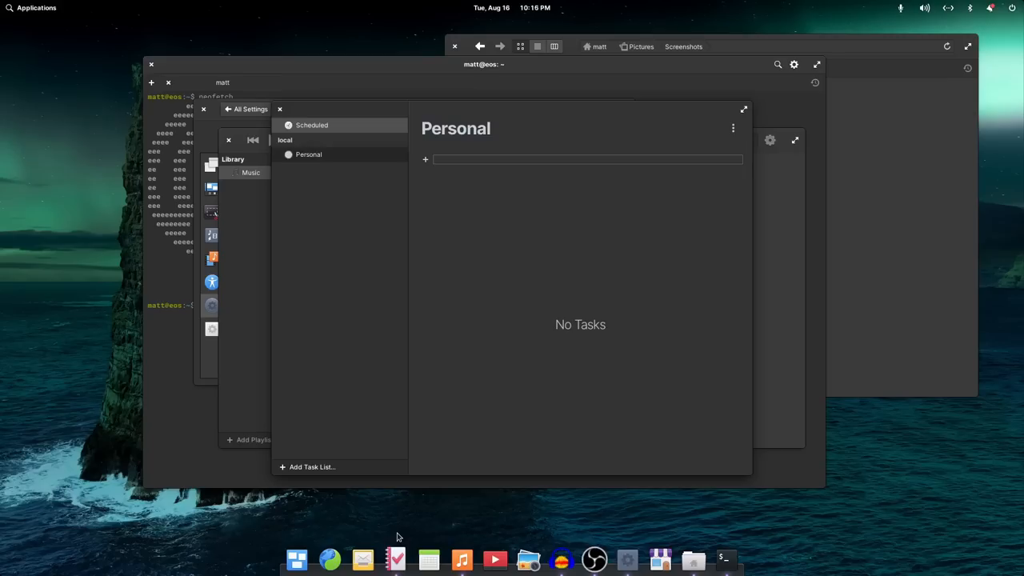
pyautogui.moveTo(333, 320)
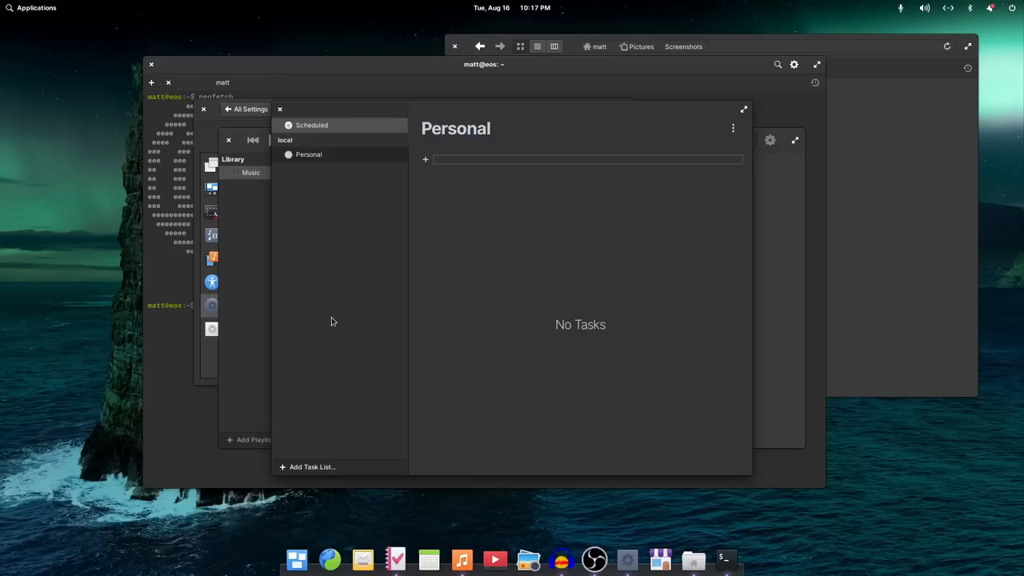
pyautogui.moveTo(361, 558)
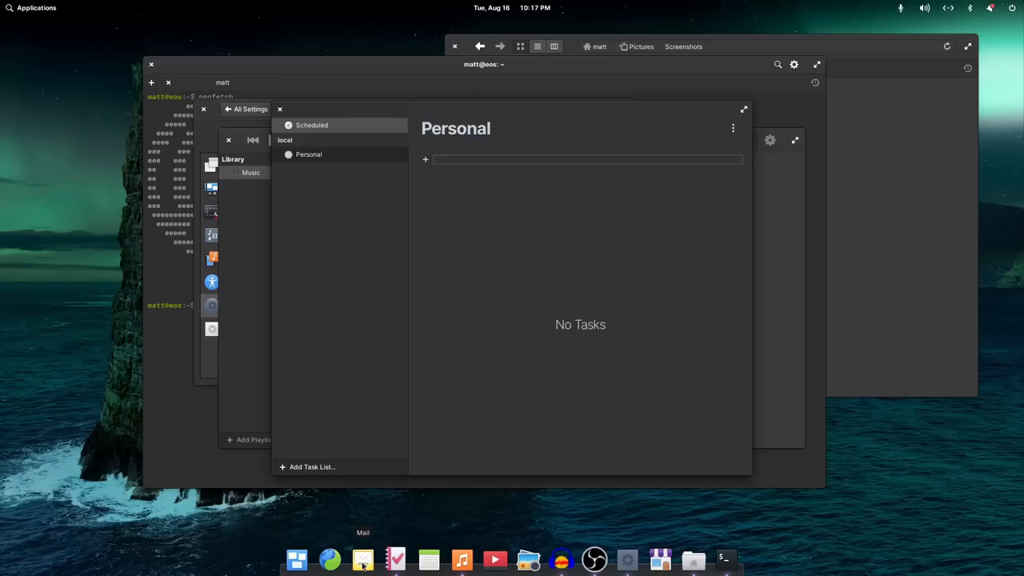
pyautogui.moveTo(330, 558)
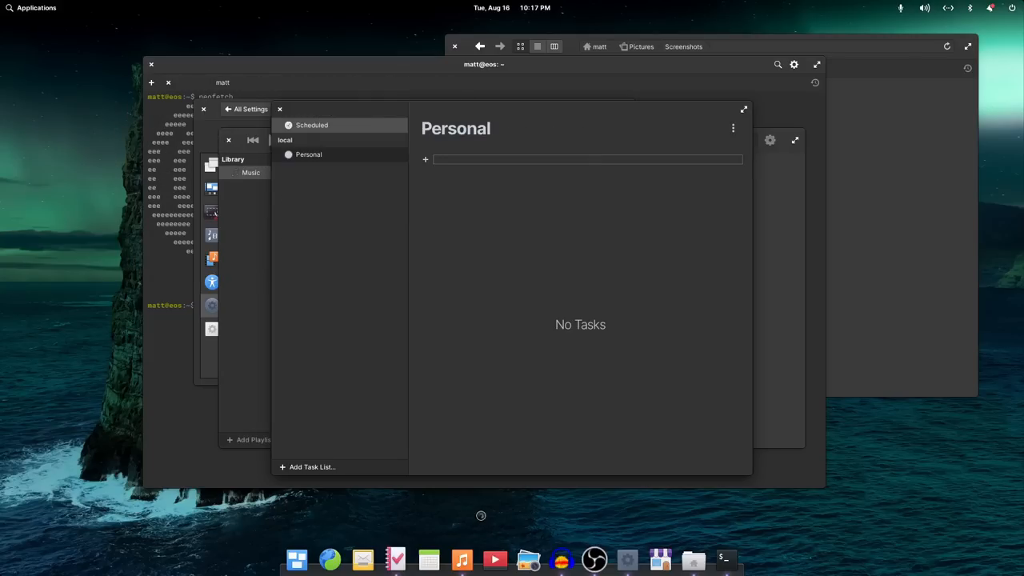
pyautogui.moveTo(493, 515)
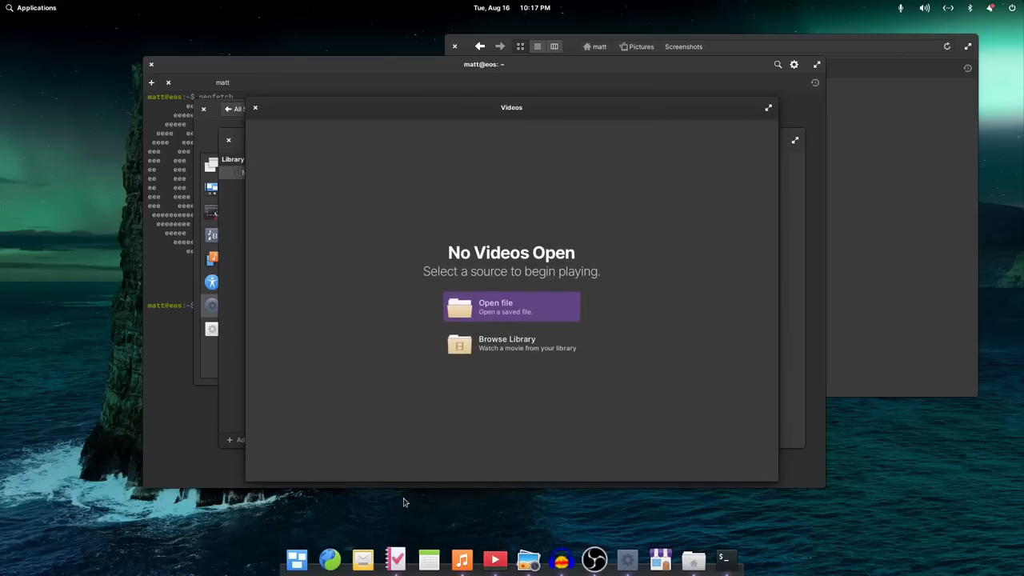
# - Launch the Videos app from the dock, showing no videos are open
pyautogui.click(461, 560)
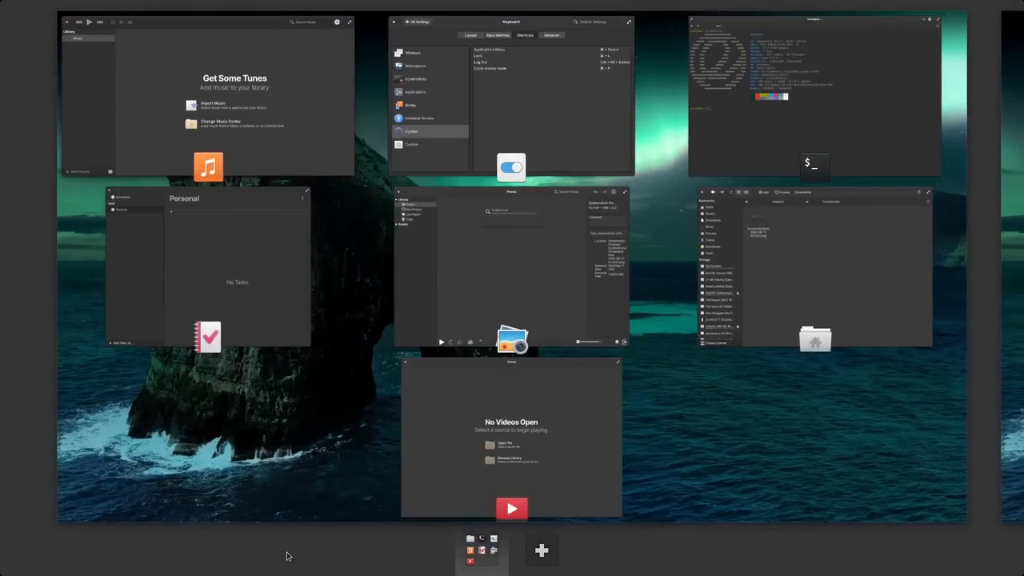
pyautogui.moveTo(472, 560)
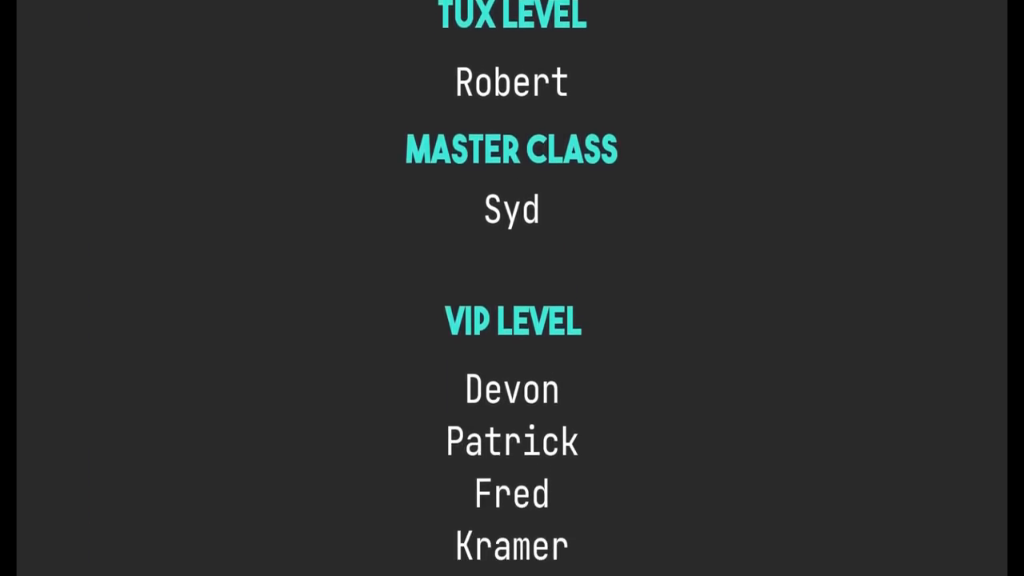
pyautogui.scroll(3)
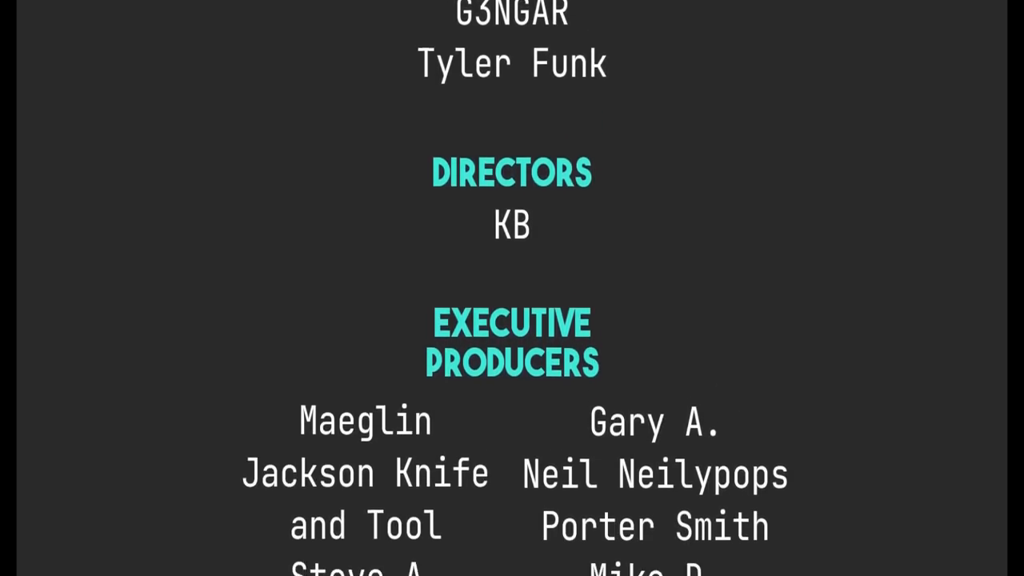